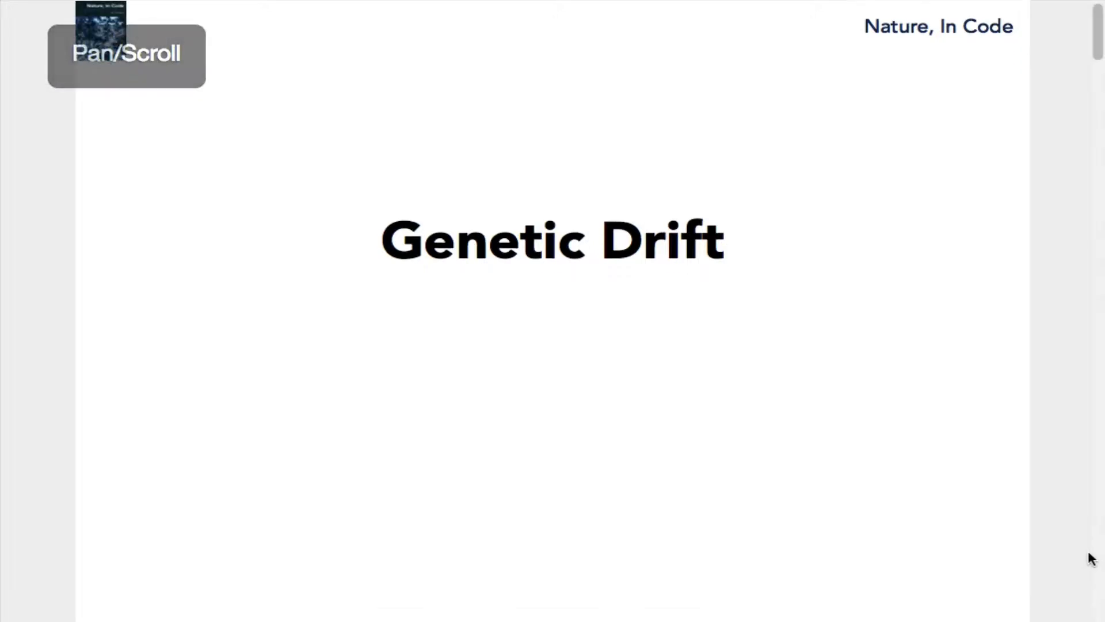
# Scroll past the Genetic Drift title slide to a blank slide for the H and T coins
pyautogui.scroll(-3)
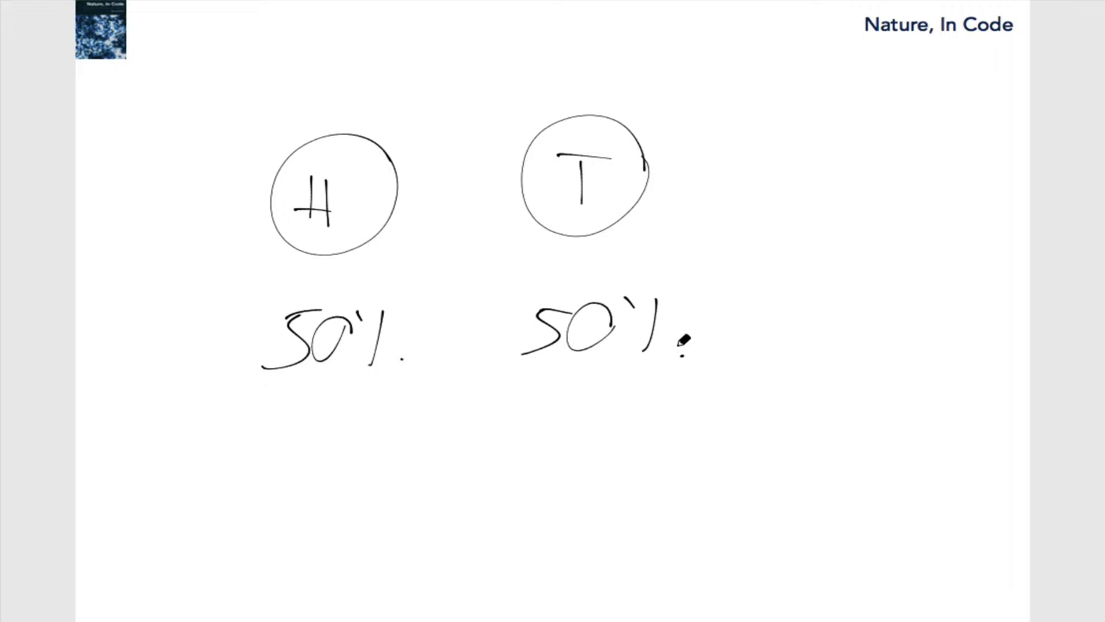
pyautogui.moveTo(816, 216)
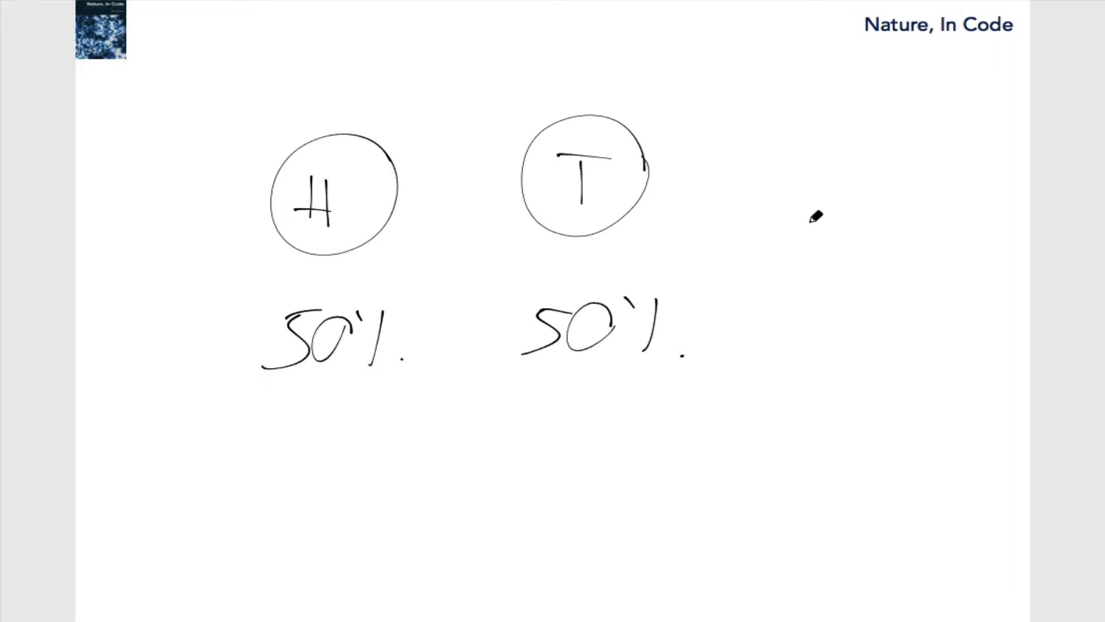
# Draw H/T tally charts for 5:5 and 4:6, then write splits 7:3, 8:2, 9:1, 10:0
pyautogui.moveTo(793, 228); pyautogui.dragTo(954, 222)
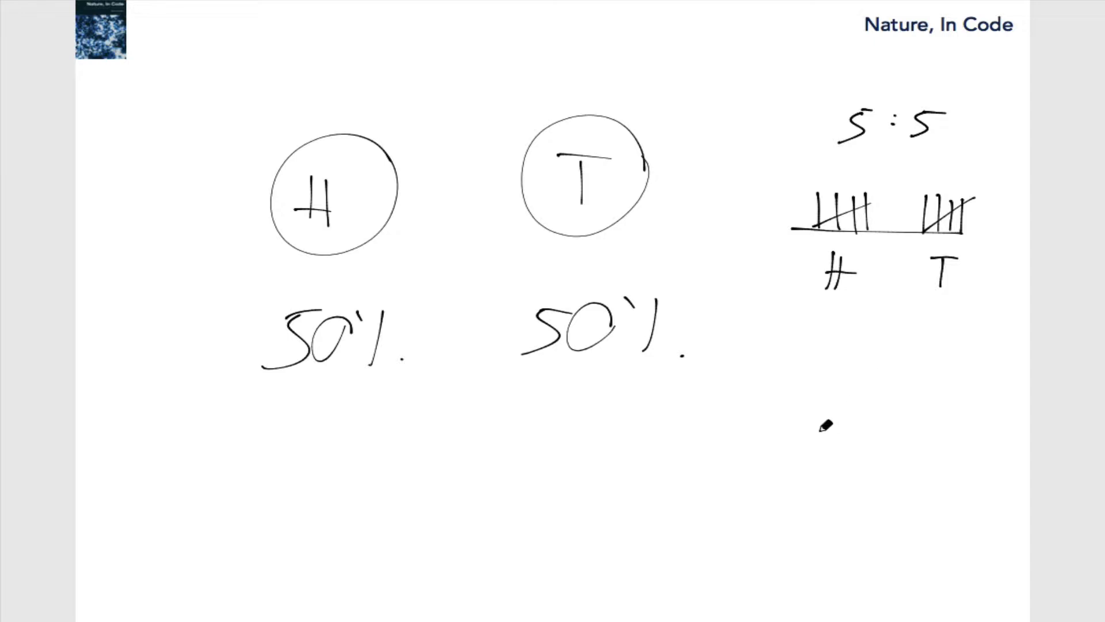
pyautogui.moveTo(822, 430); pyautogui.dragTo(938, 427)
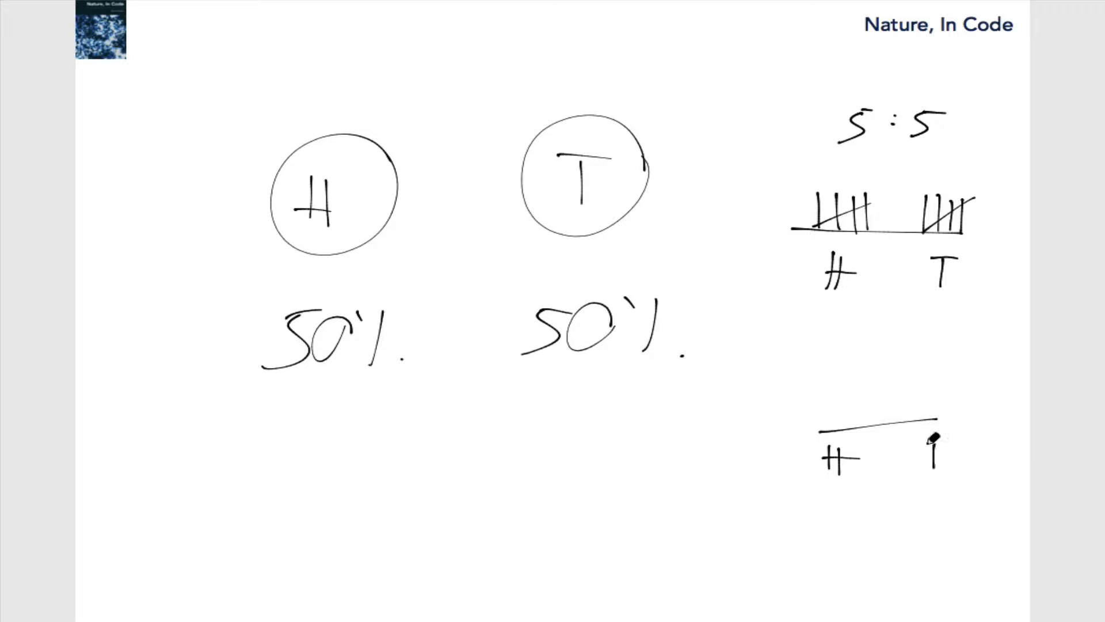
pyautogui.moveTo(839, 408); pyautogui.dragTo(930, 395)
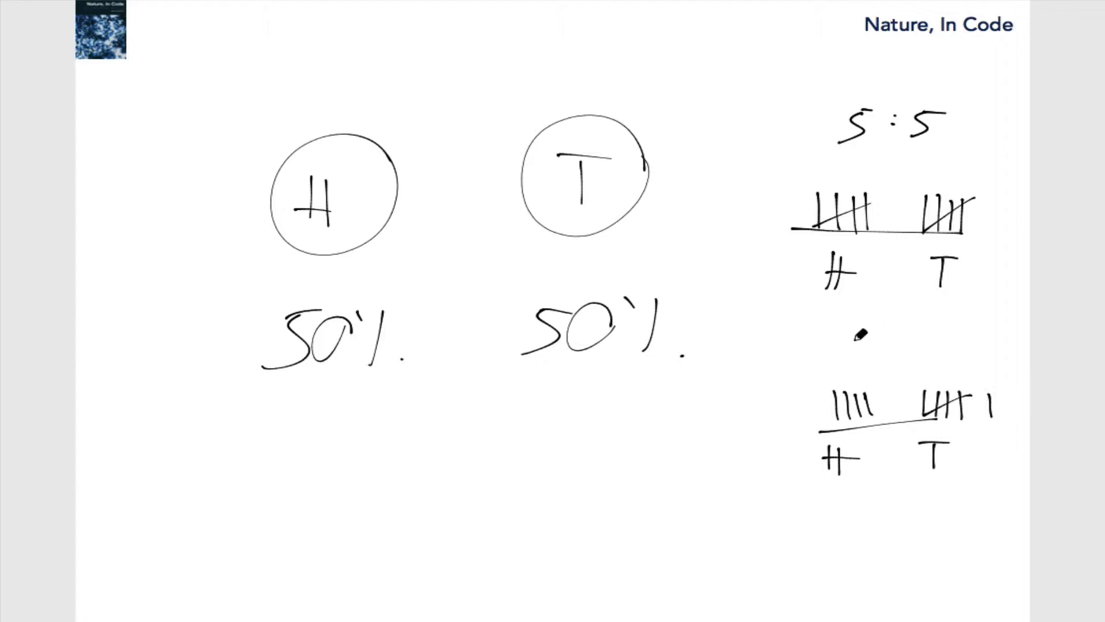
pyautogui.write('4:6')
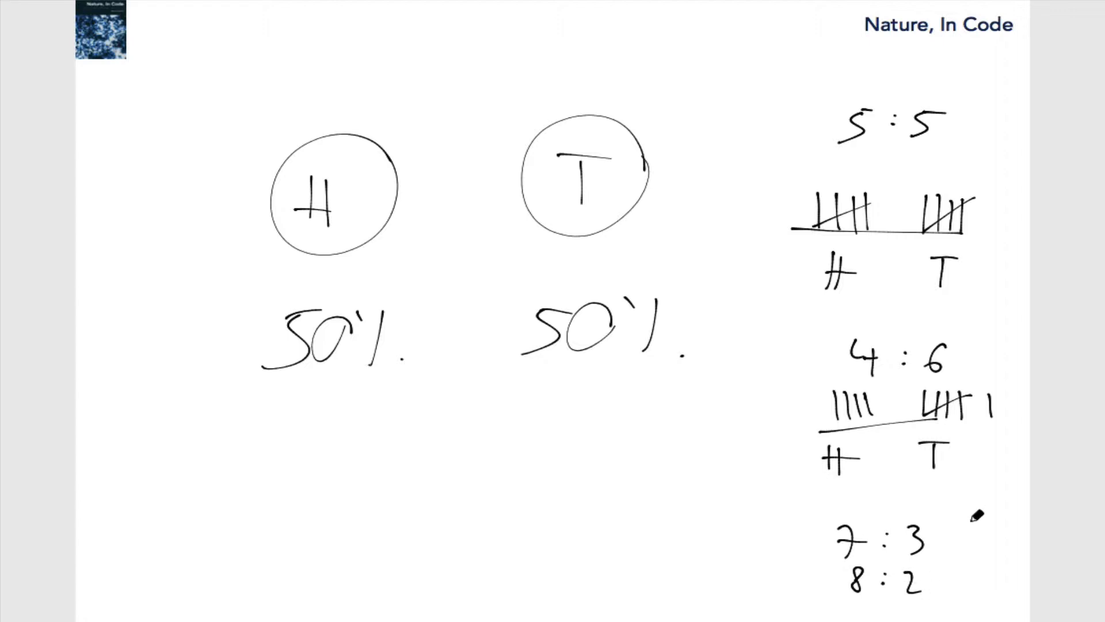
pyautogui.write('9:1')
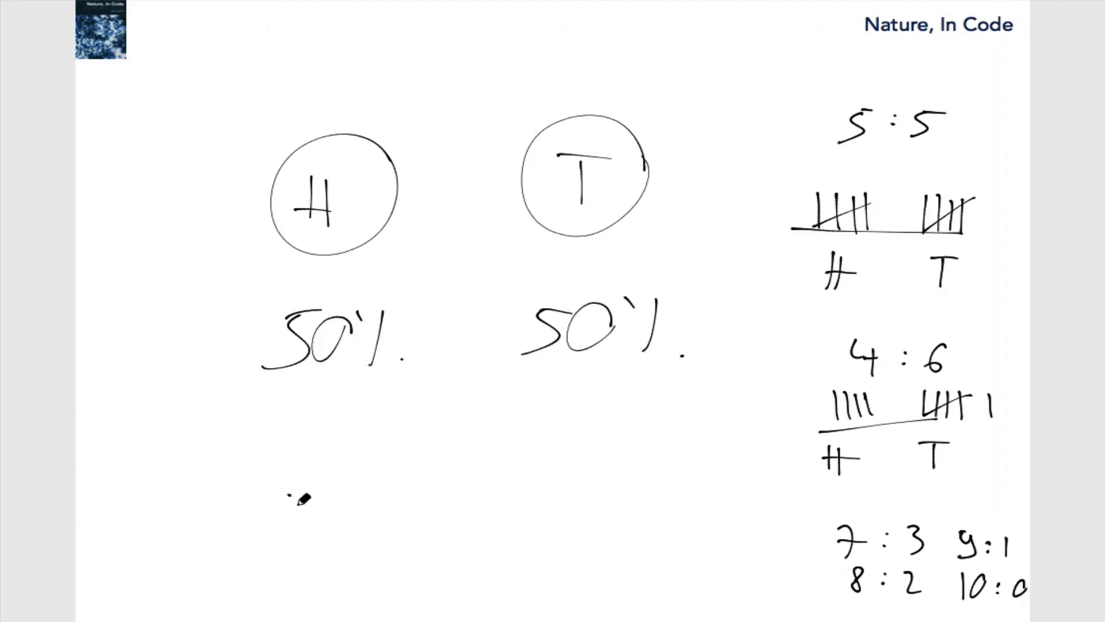
# Write the calculation 10 × 10 = 100 below the coins on the slide
pyautogui.moveTo(289, 487); pyautogui.dragTo(321, 521)
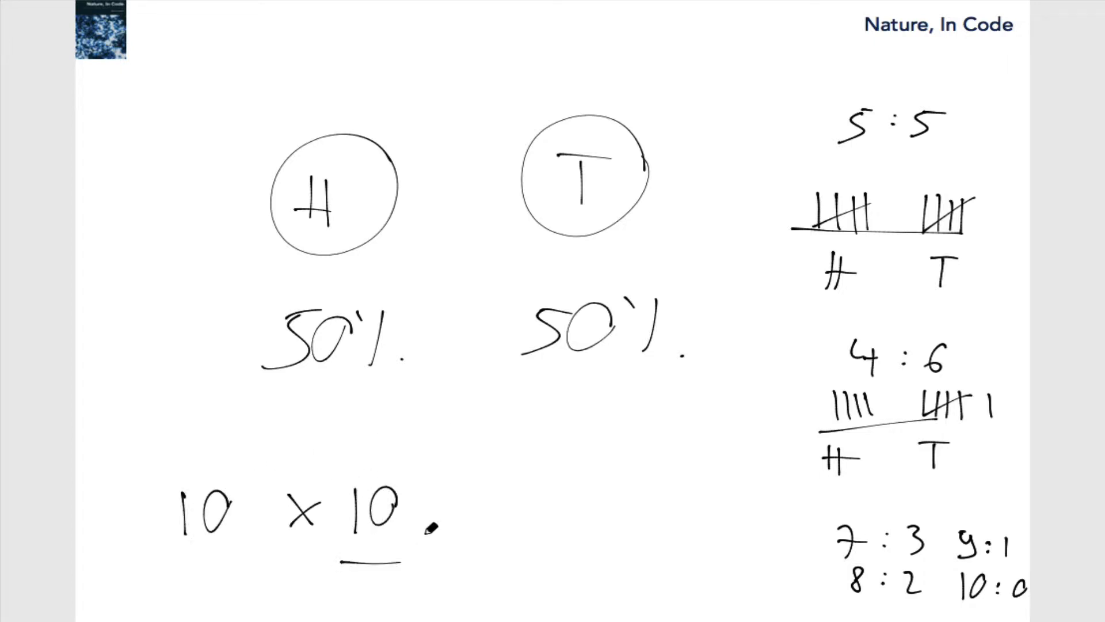
pyautogui.write('= 100')
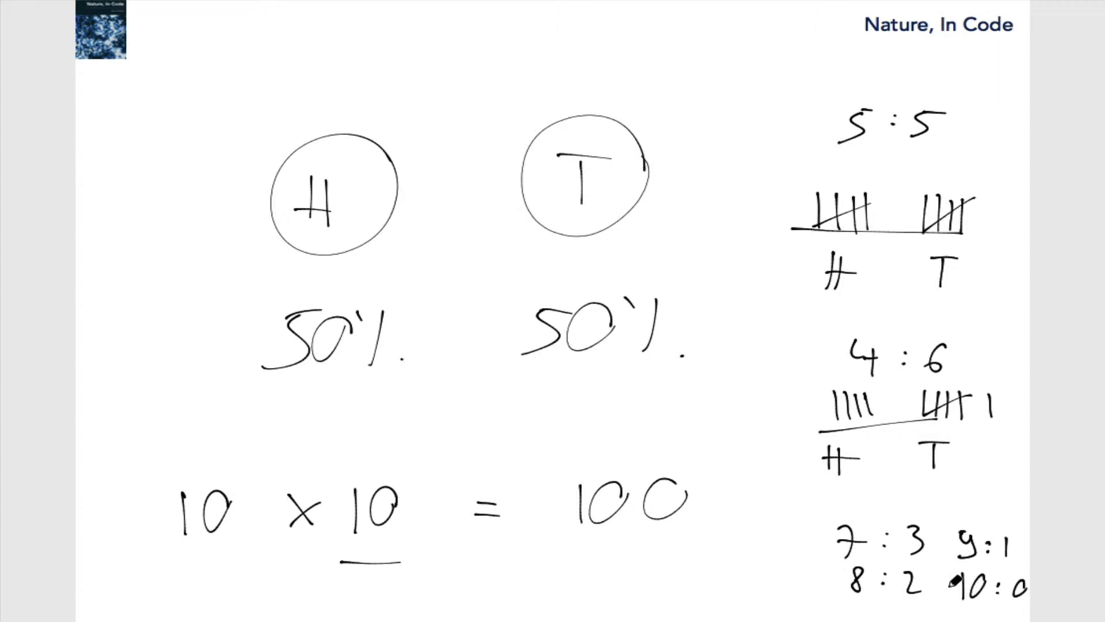
pyautogui.moveTo(952, 590)
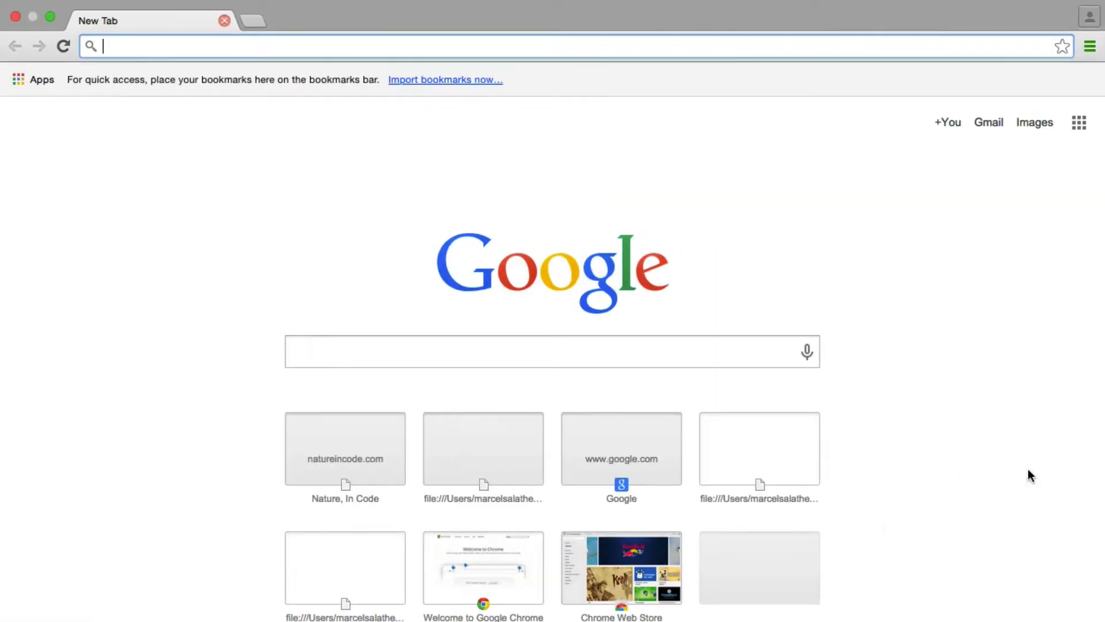
# Run a Google search for 'toss a coin'
pyautogui.click(552, 352)
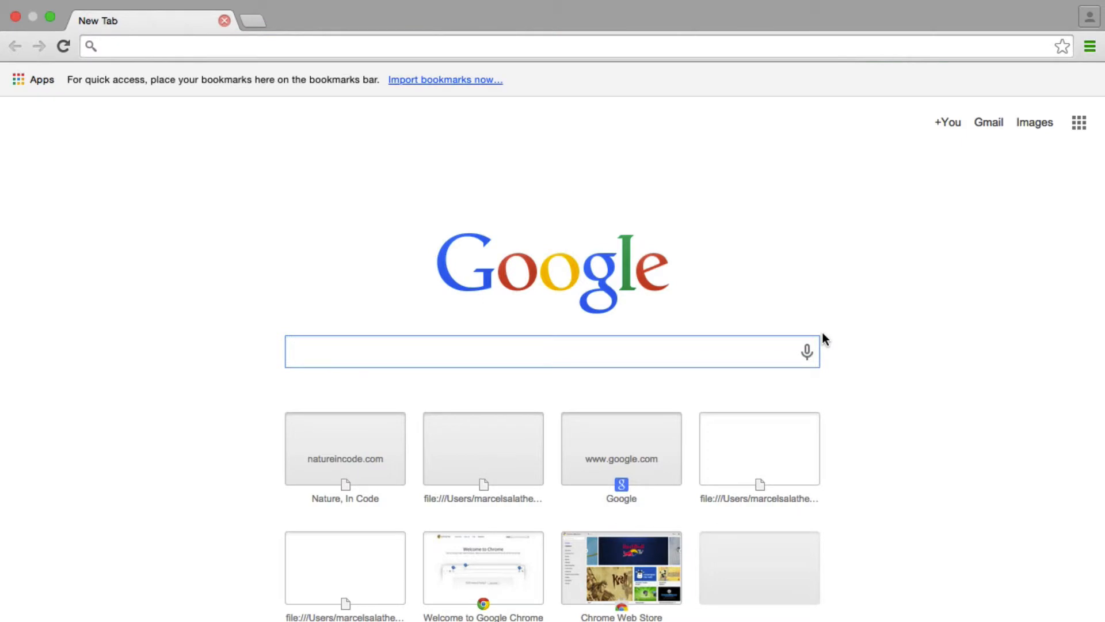
pyautogui.write('toss a coin')
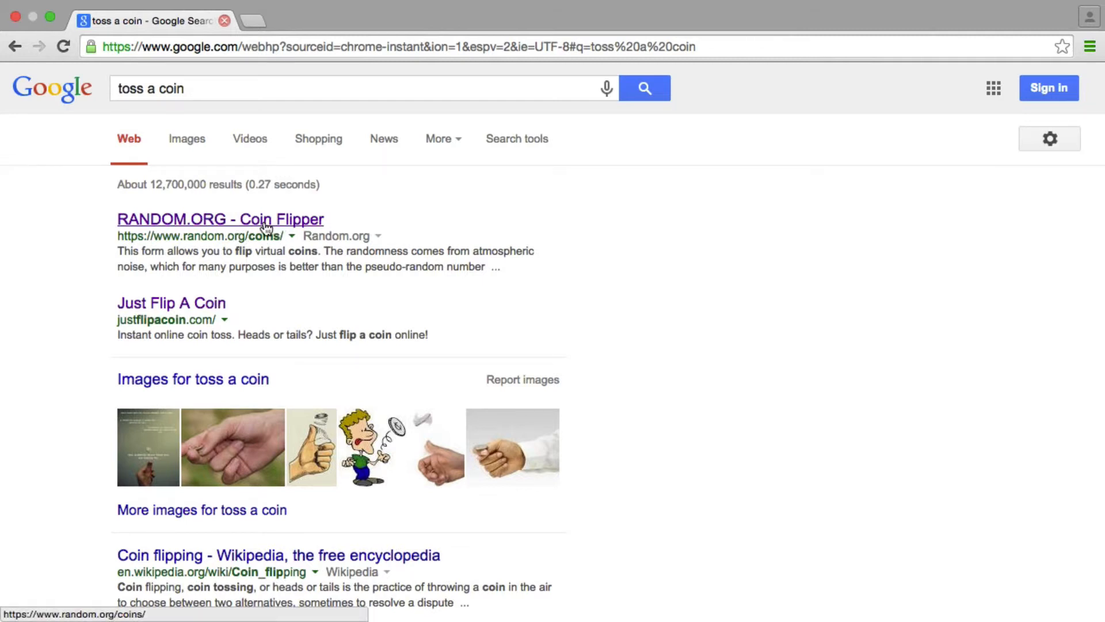
# Open the RANDOM.ORG Coin Flipper result and configure 10 coins of type Swiss 1 Franc
pyautogui.click(220, 219)
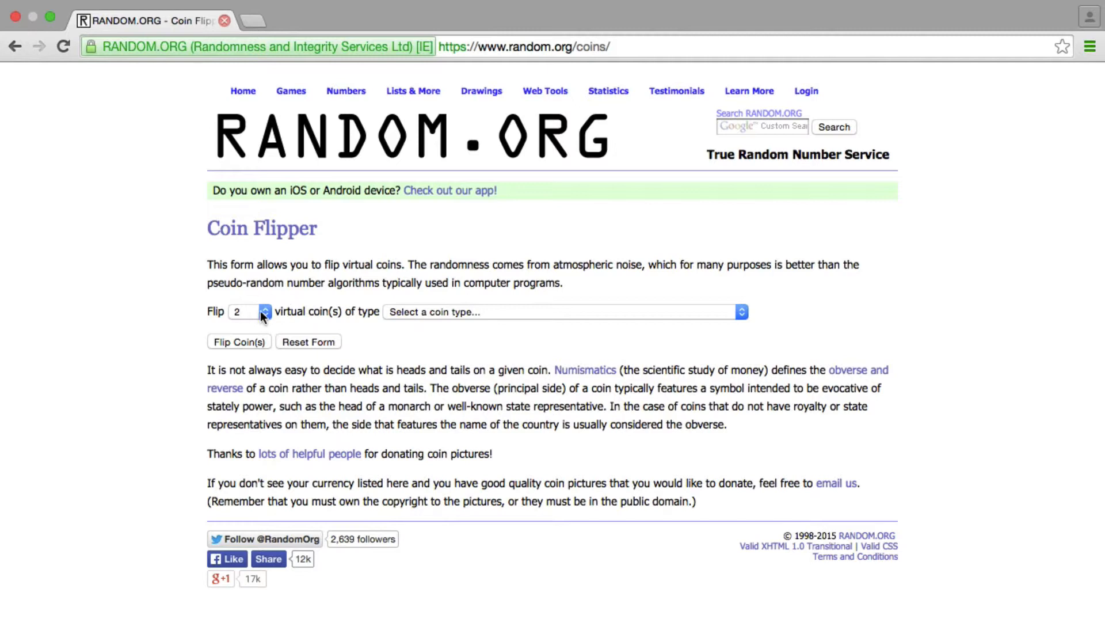
pyautogui.click(245, 311)
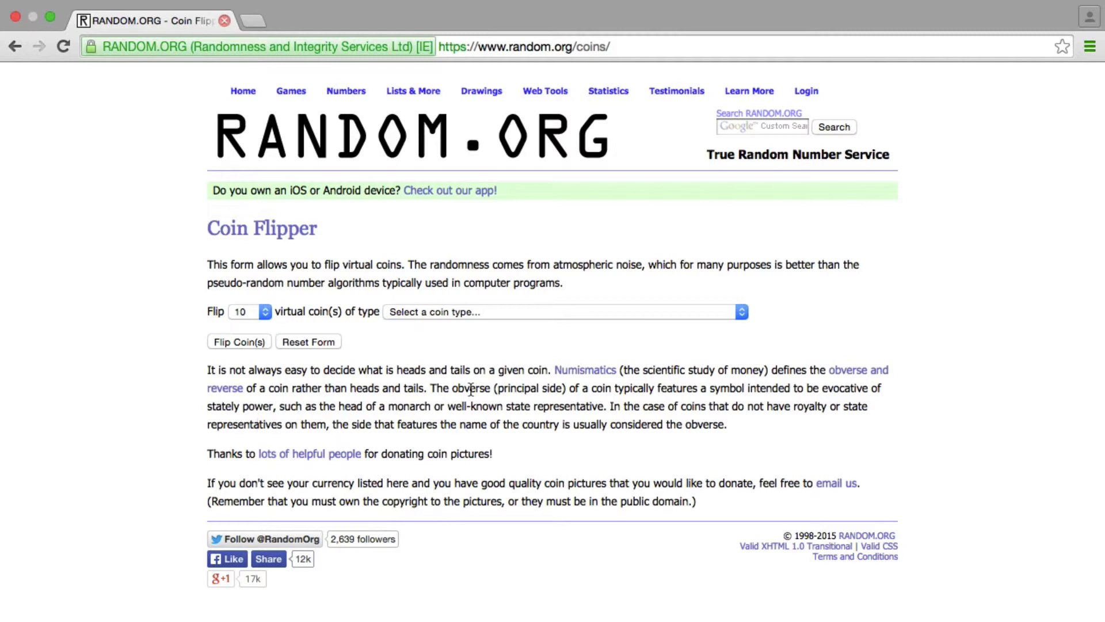
pyautogui.click(564, 311)
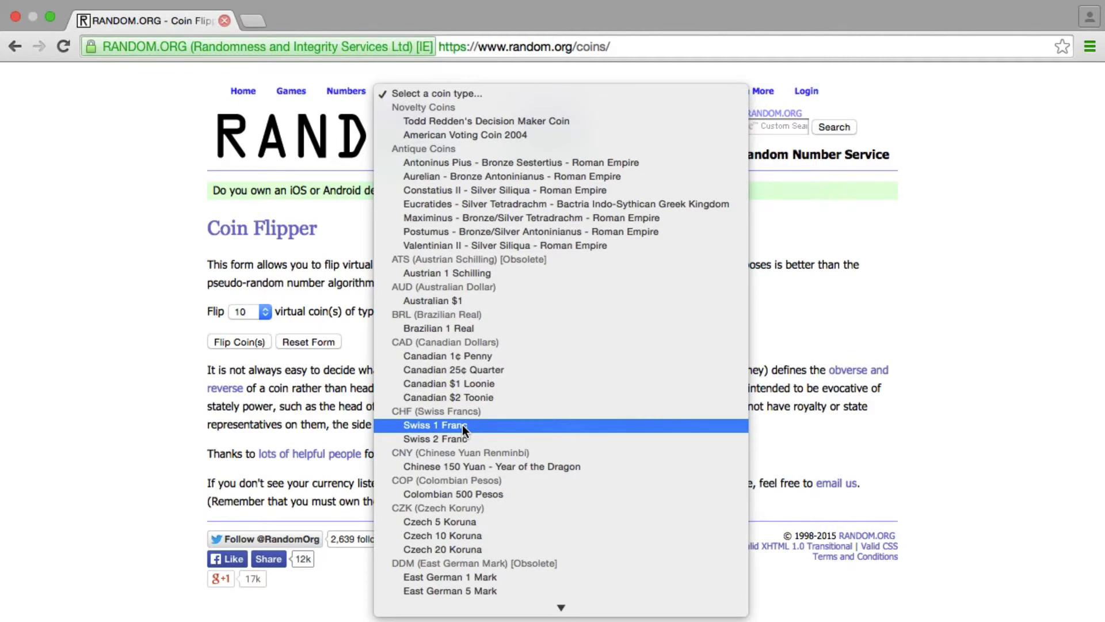
pyautogui.click(434, 424)
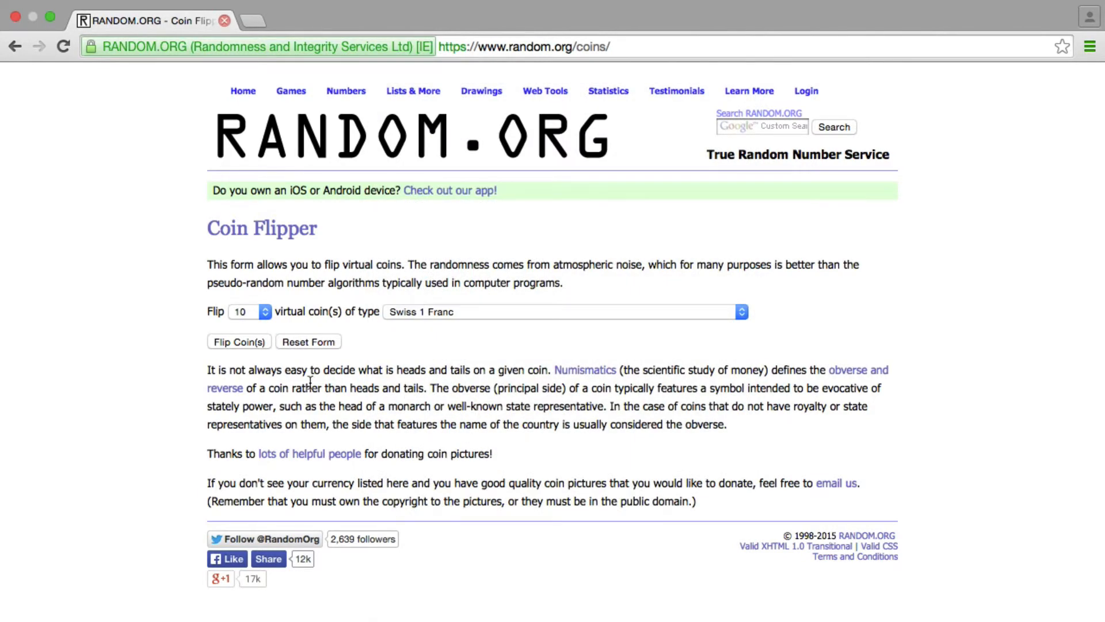
pyautogui.moveTo(260, 332)
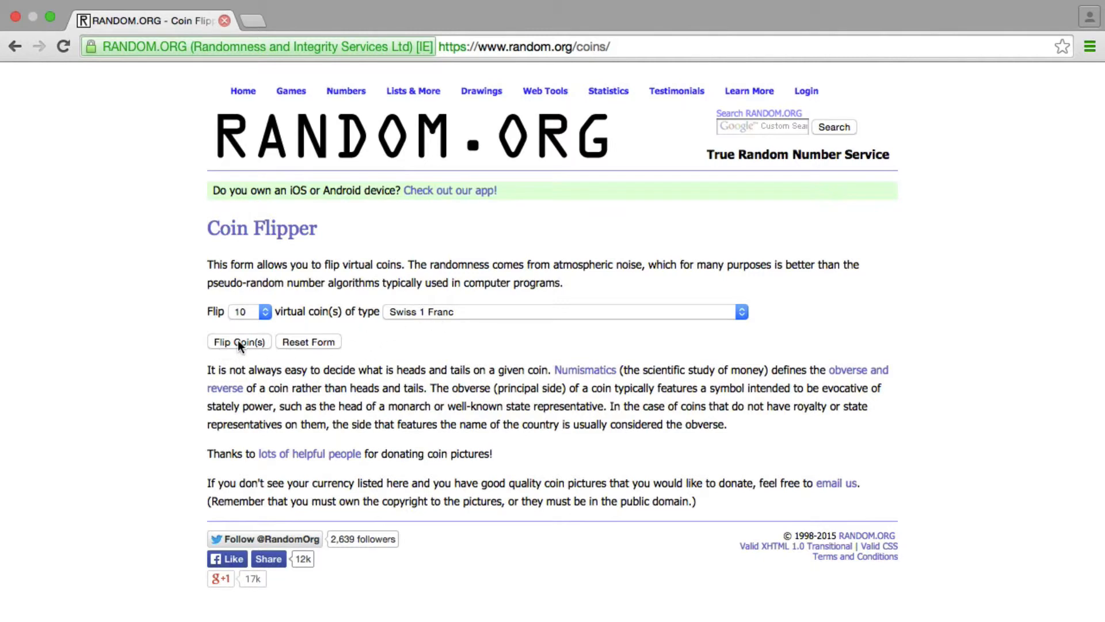
# Flip the ten Swiss 1 Franc coins, then reflip them seven more times
pyautogui.click(238, 341)
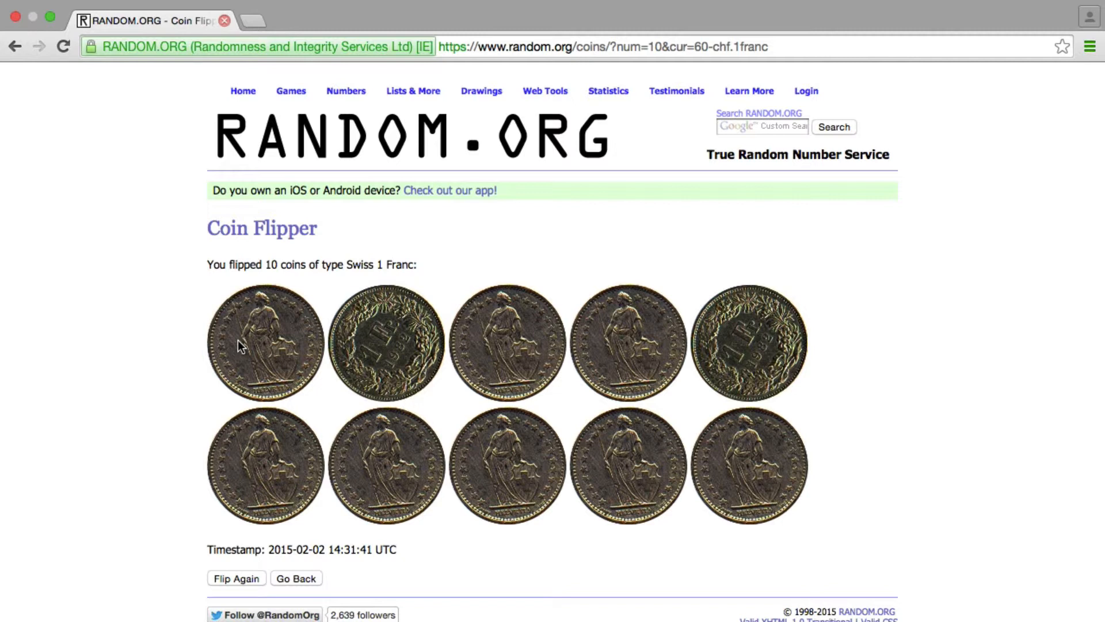
pyautogui.moveTo(673, 370)
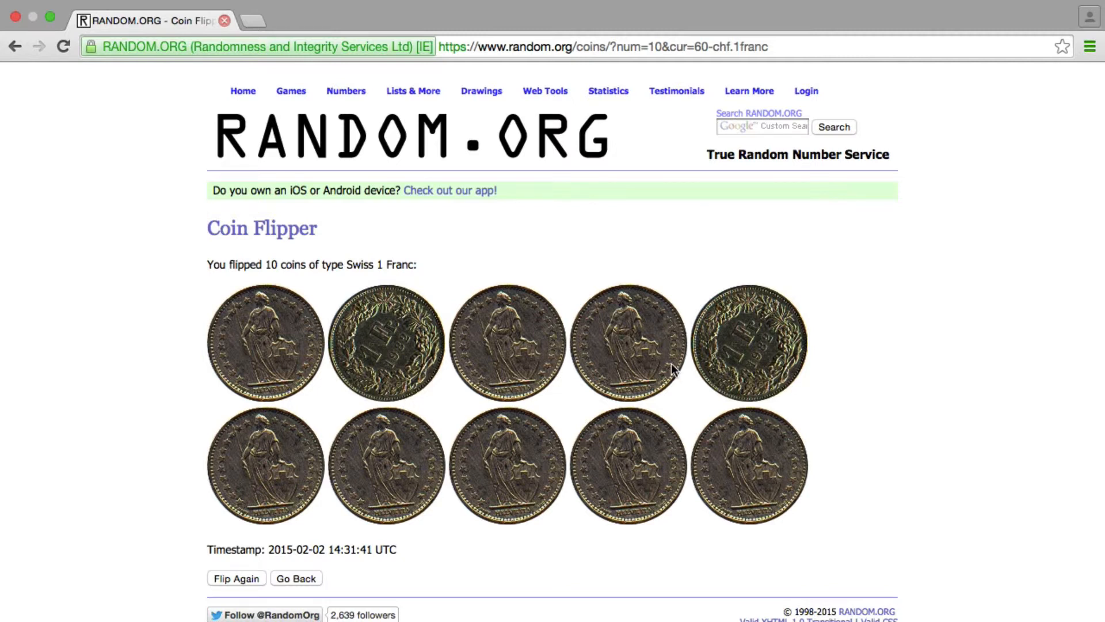
pyautogui.moveTo(444, 345)
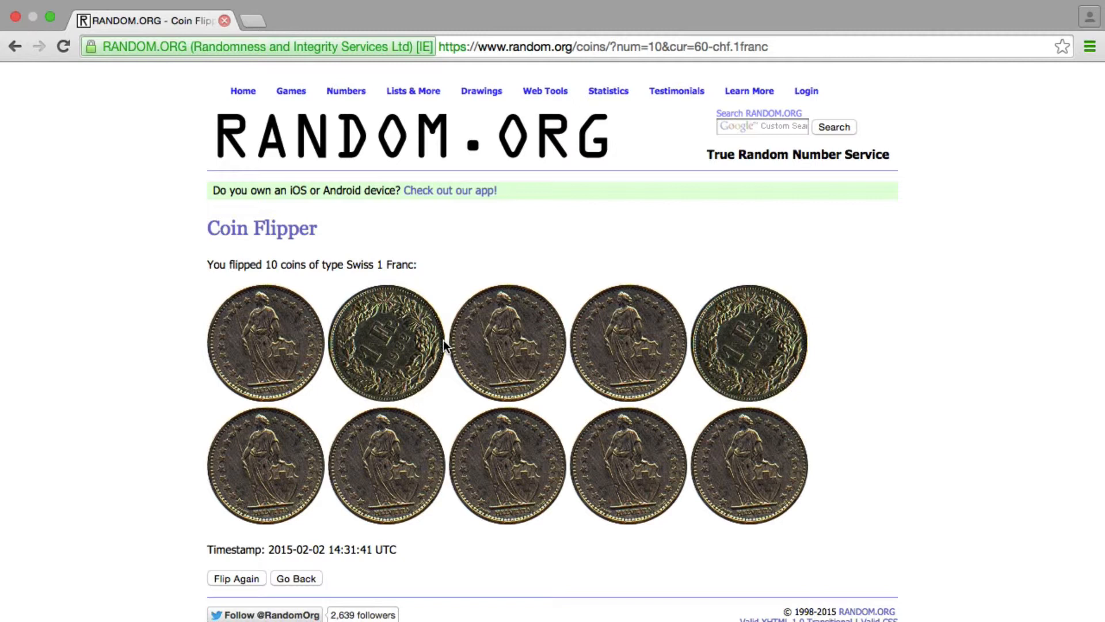
pyautogui.moveTo(295, 330)
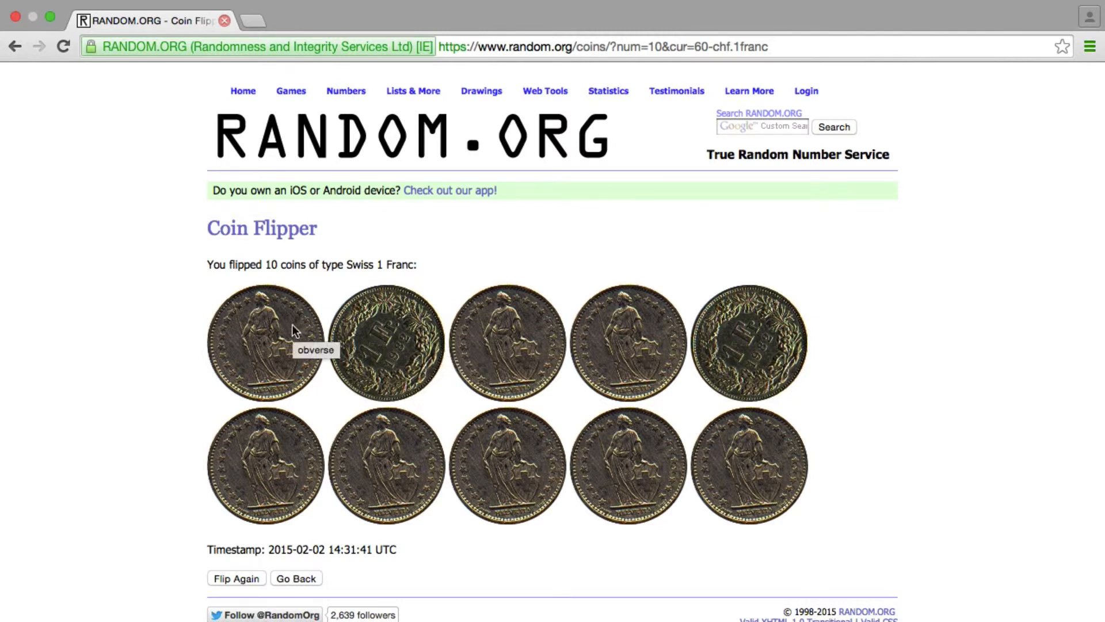
pyautogui.moveTo(367, 340)
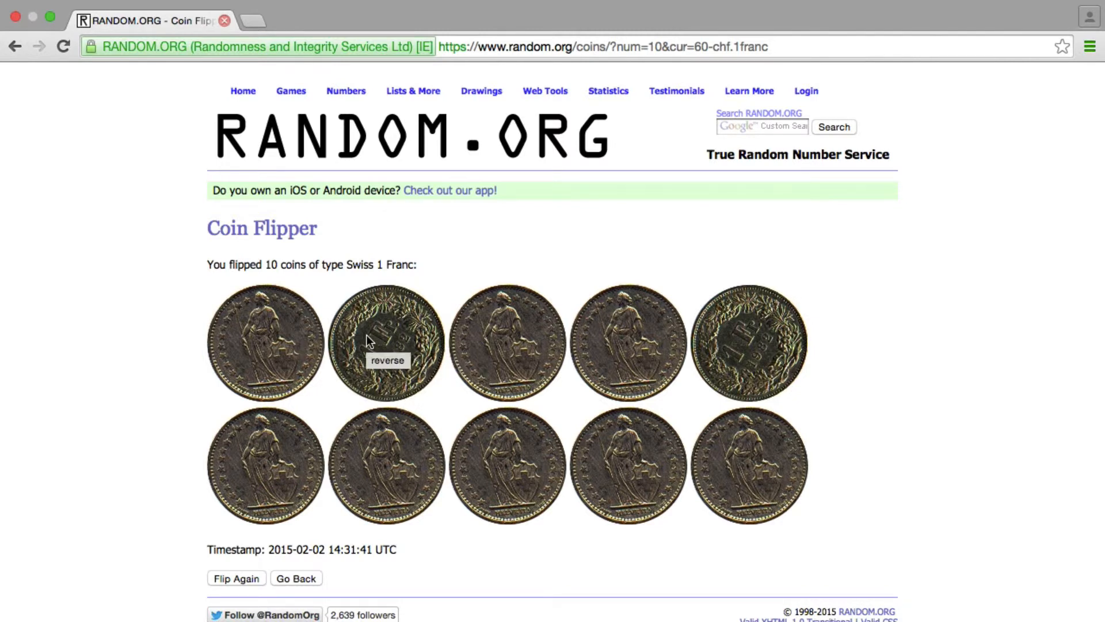
pyautogui.moveTo(186, 345)
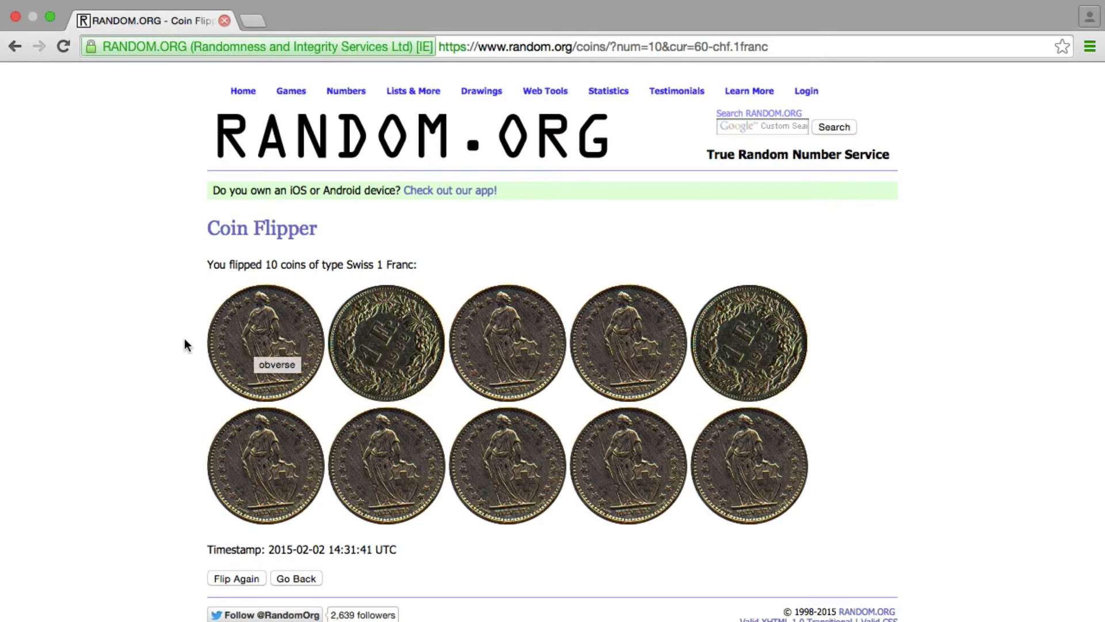
pyautogui.moveTo(405, 319)
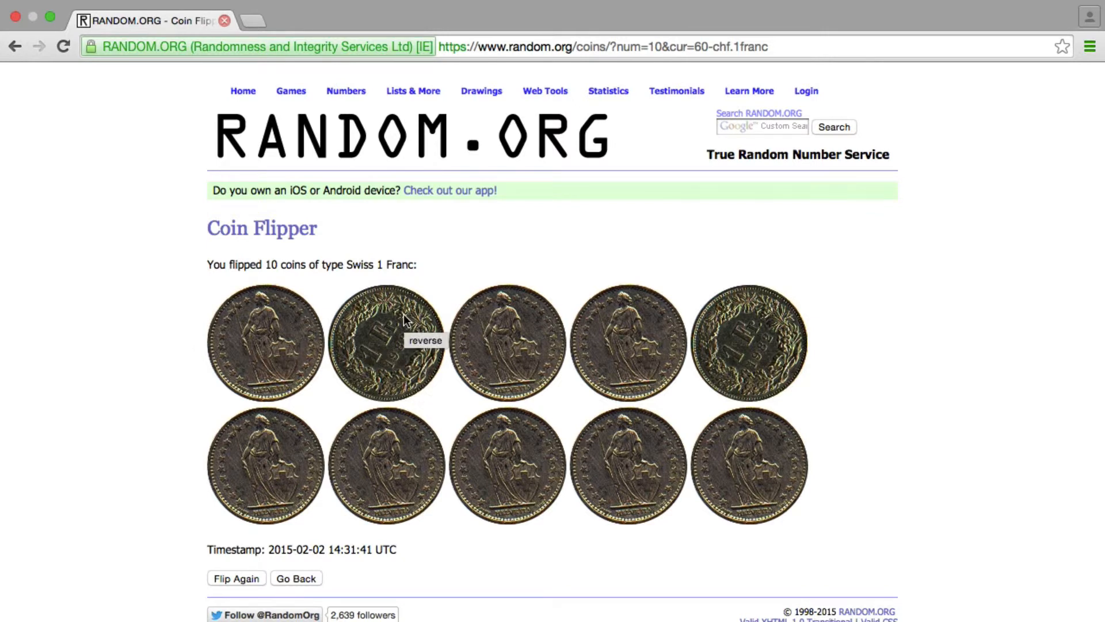
pyautogui.moveTo(255, 378)
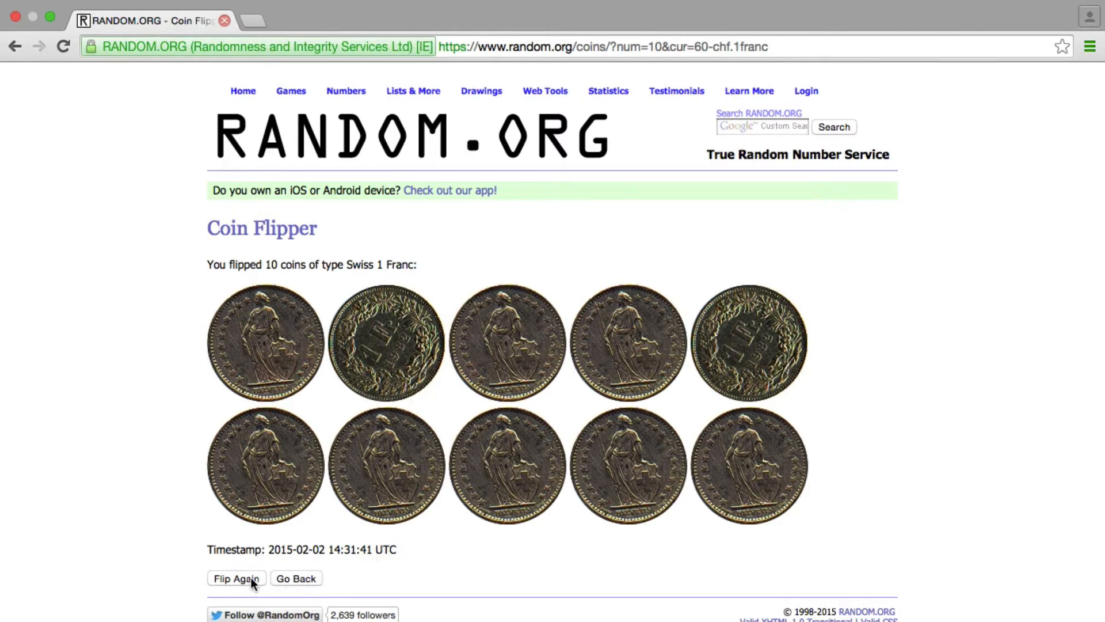
pyautogui.click(235, 578)
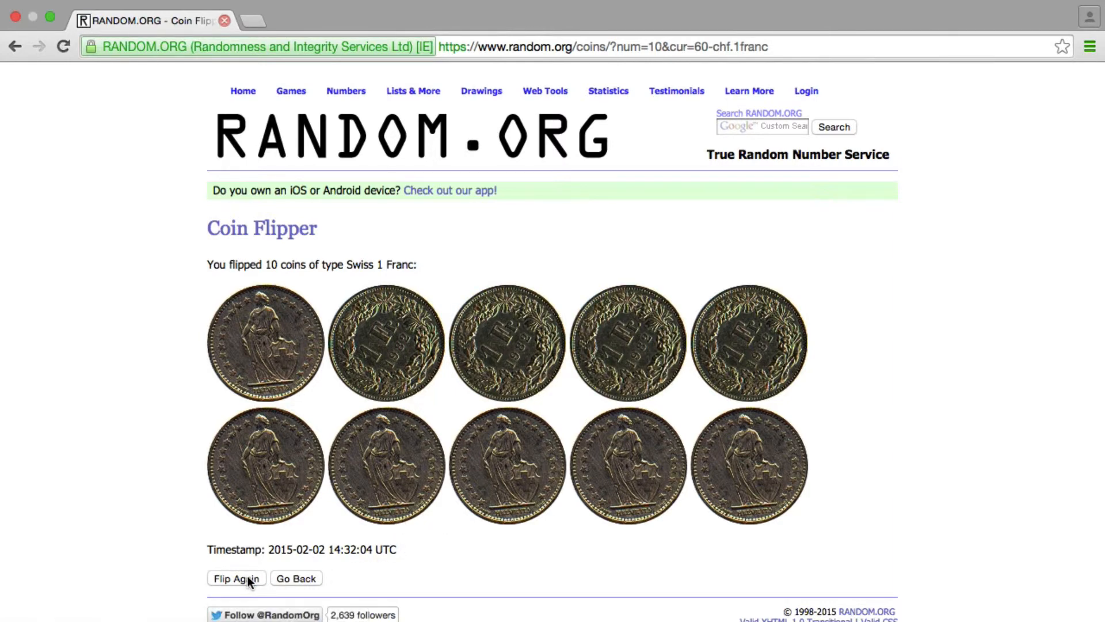
pyautogui.click(235, 578)
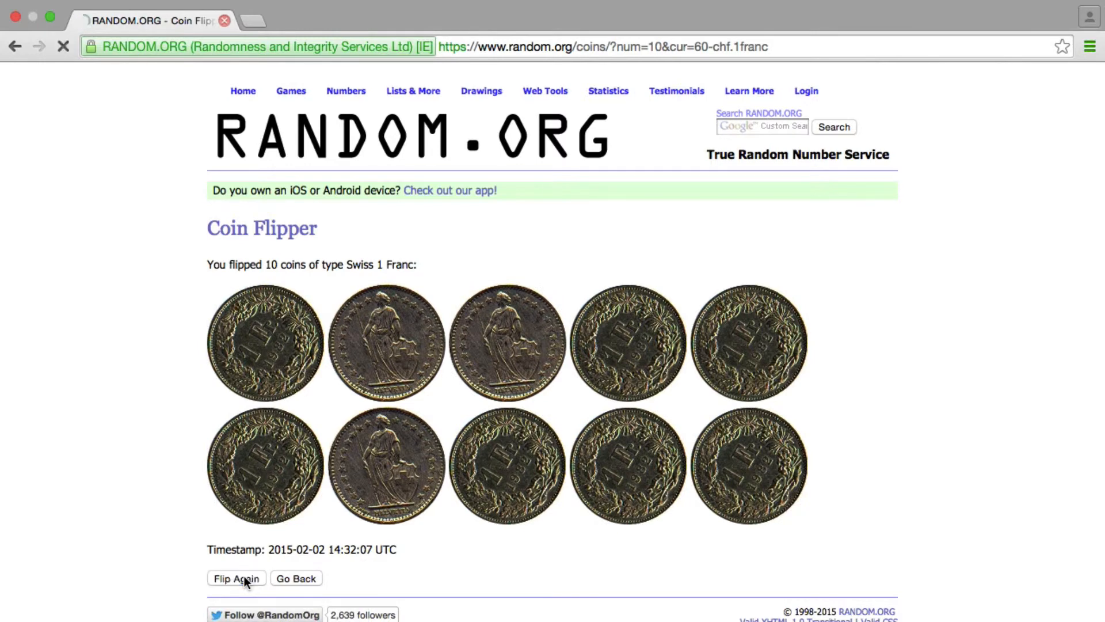
pyautogui.click(236, 578)
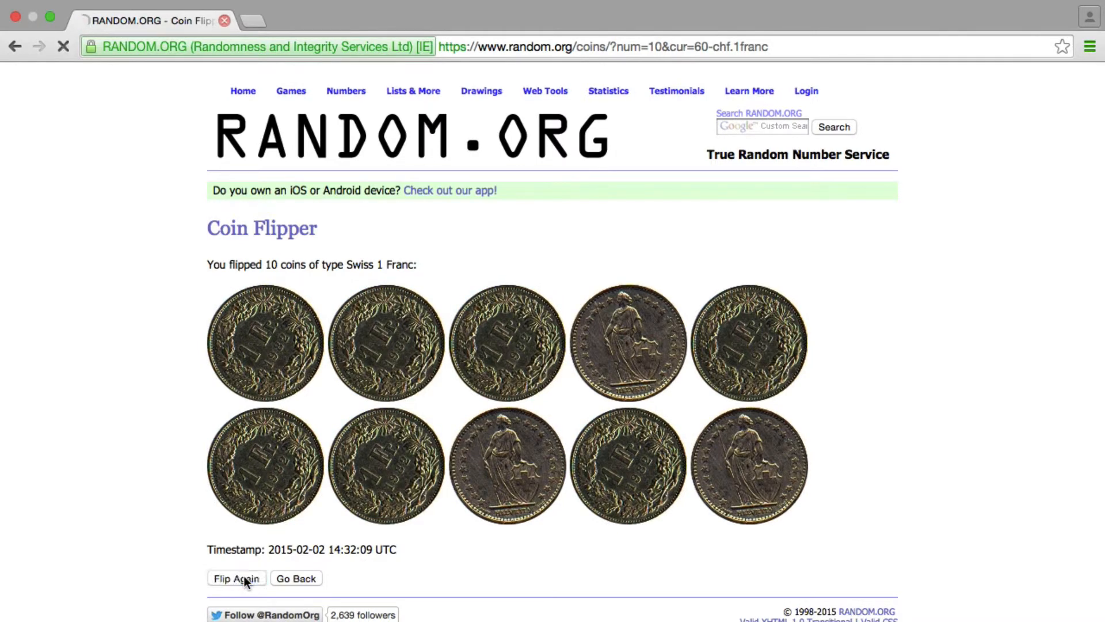
pyautogui.click(236, 578)
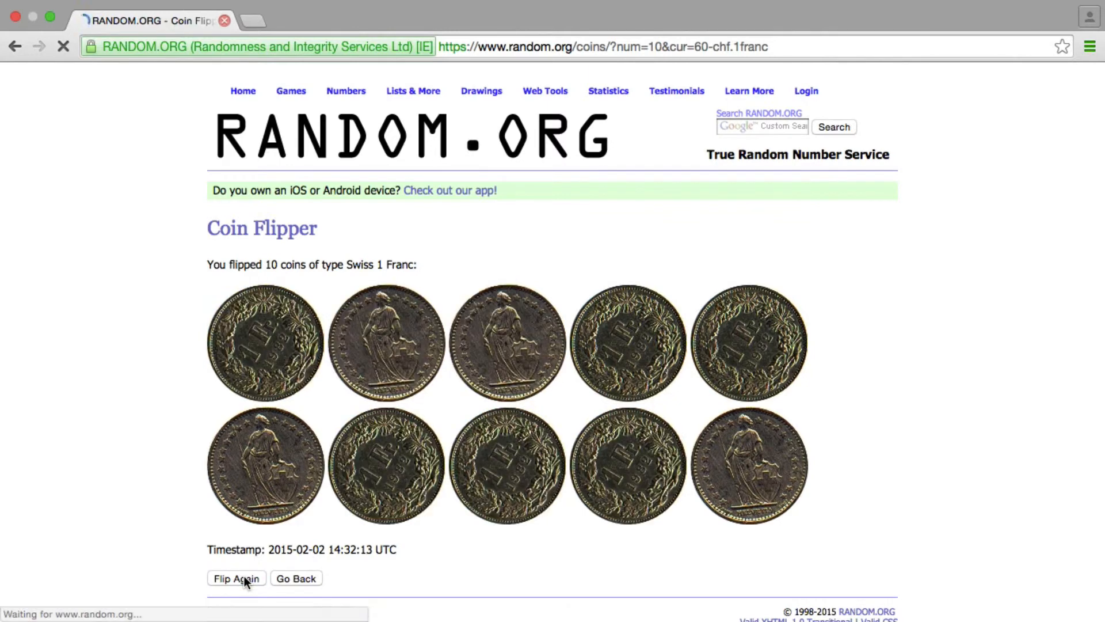
pyautogui.click(236, 578)
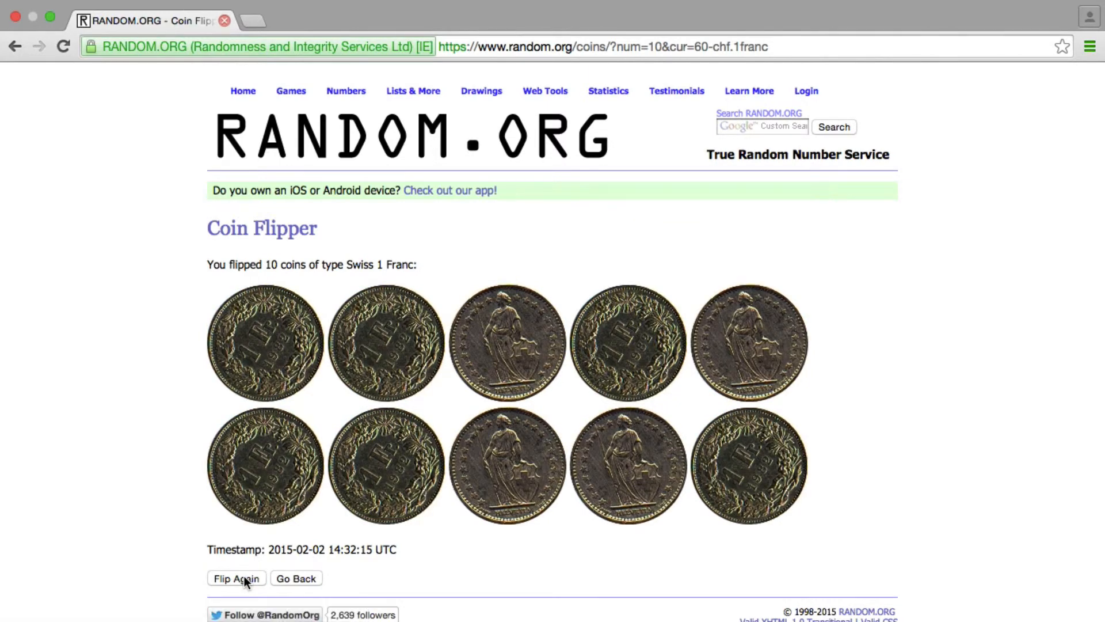
pyautogui.click(236, 578)
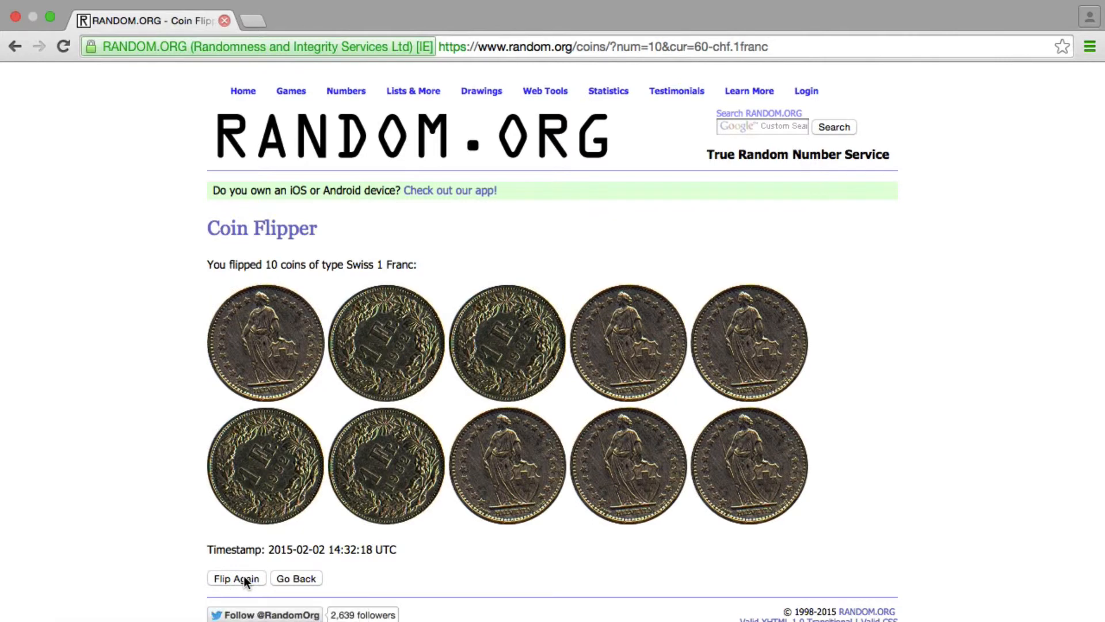
pyautogui.click(236, 578)
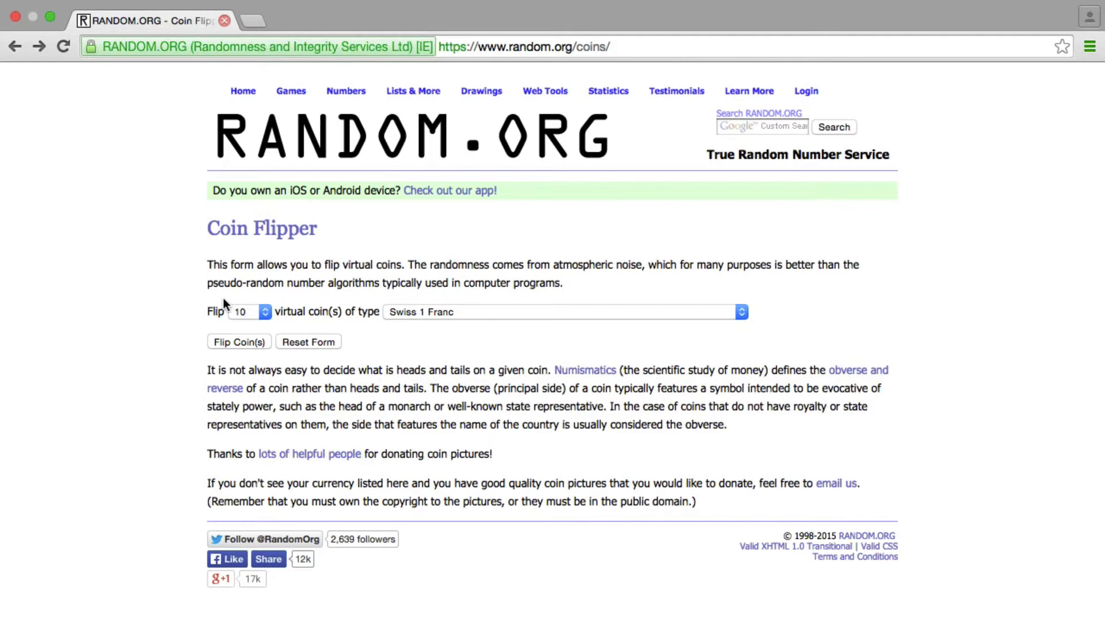
# Set the flip count to 100, flip, and scroll through the heads/tails grid
pyautogui.click(246, 312)
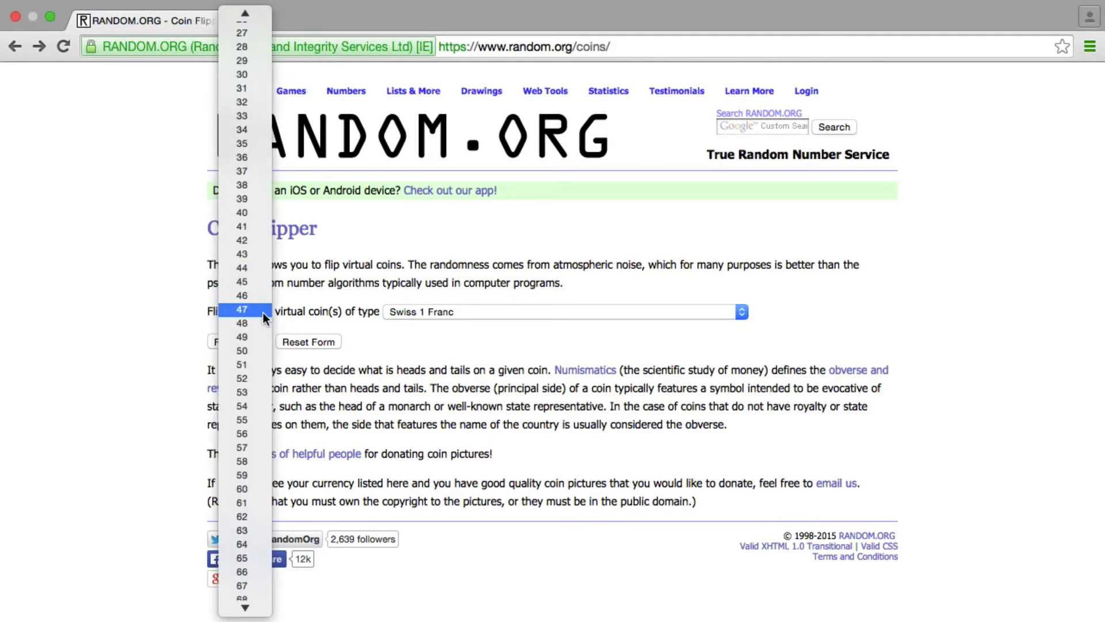
pyautogui.scroll(-3)
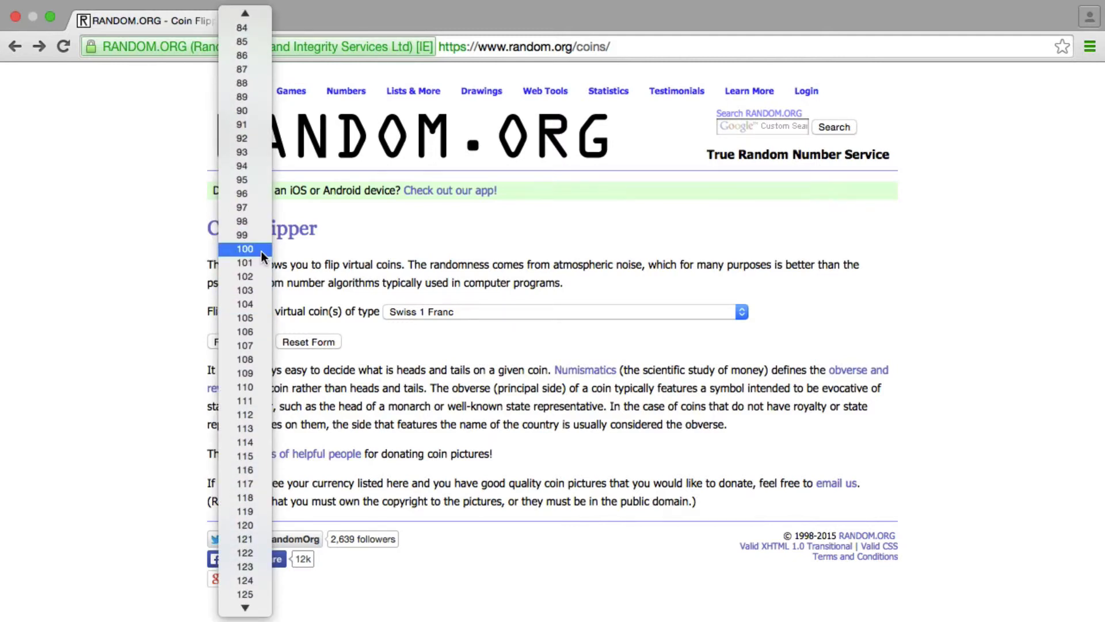
pyautogui.click(245, 248)
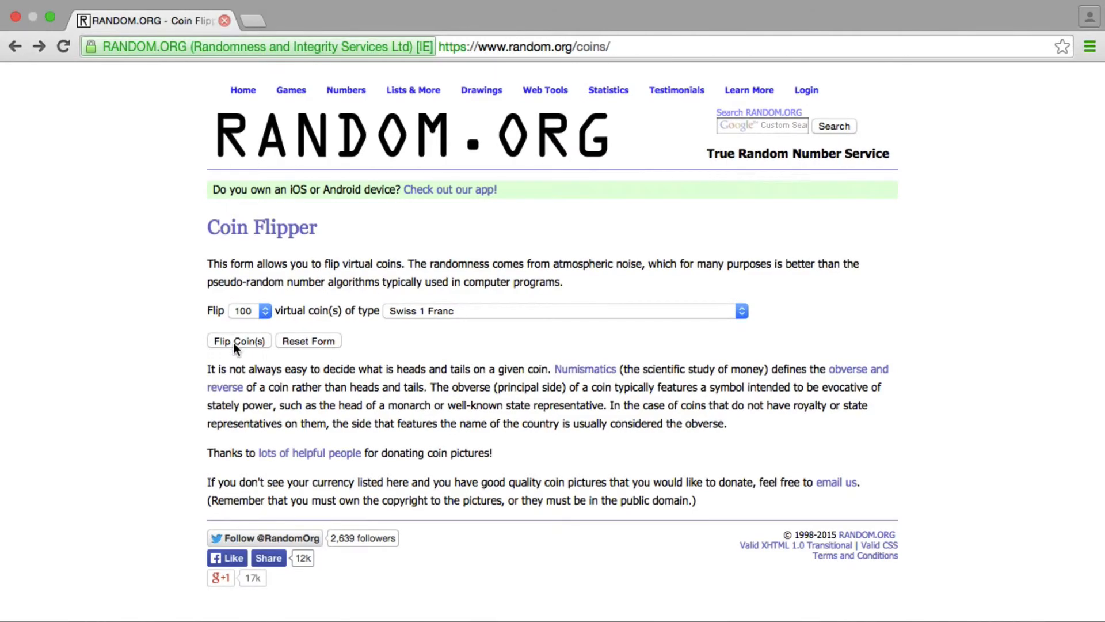
pyautogui.click(239, 341)
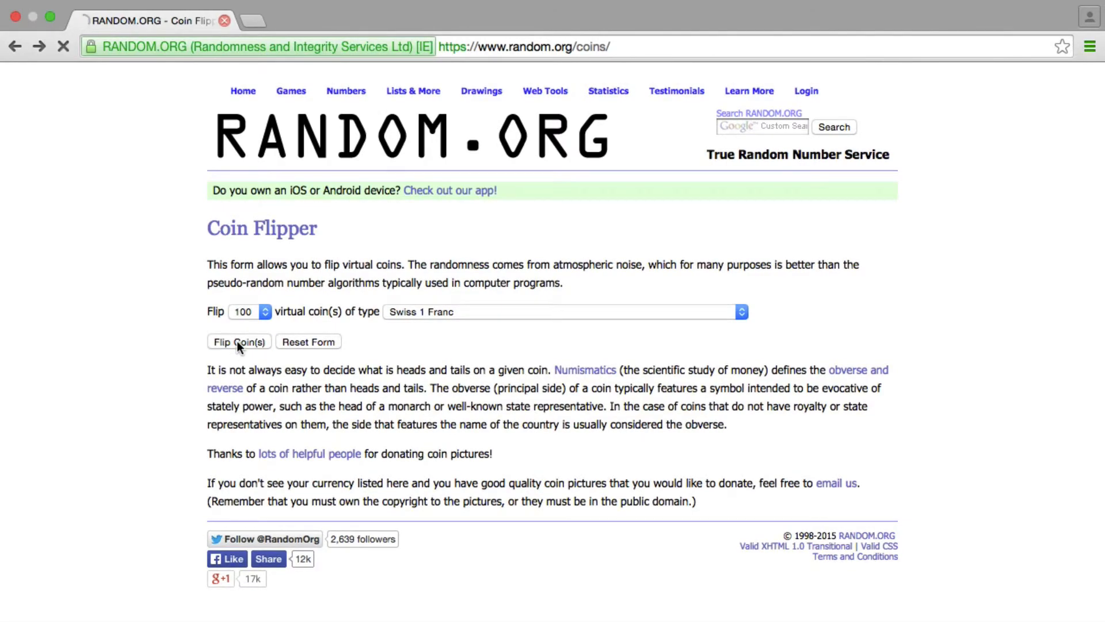
pyautogui.click(238, 341)
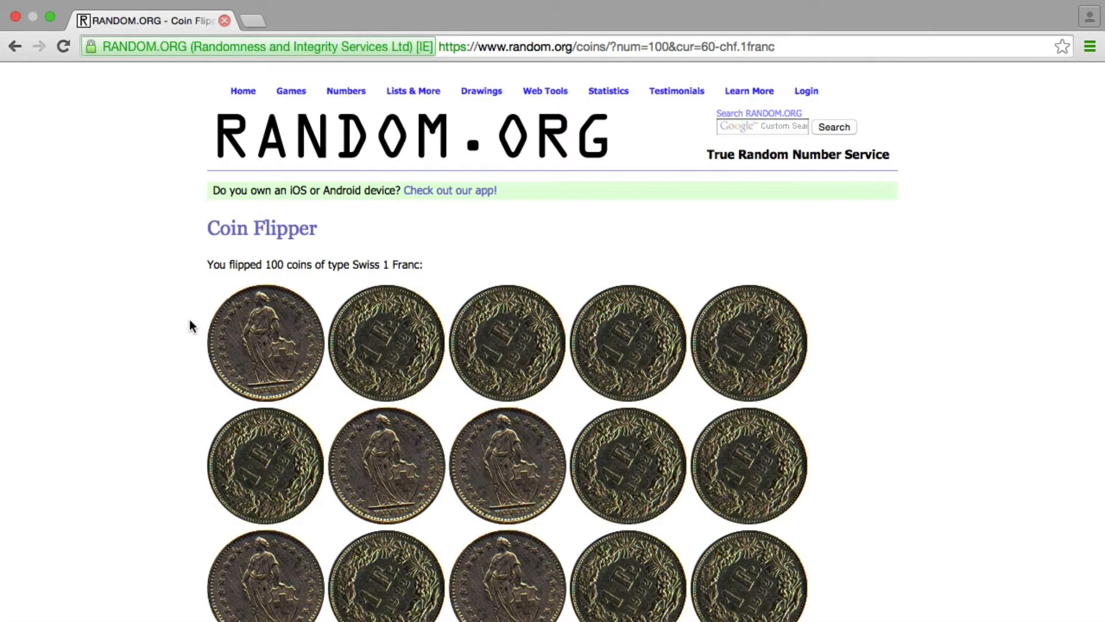
pyautogui.scroll(-3)
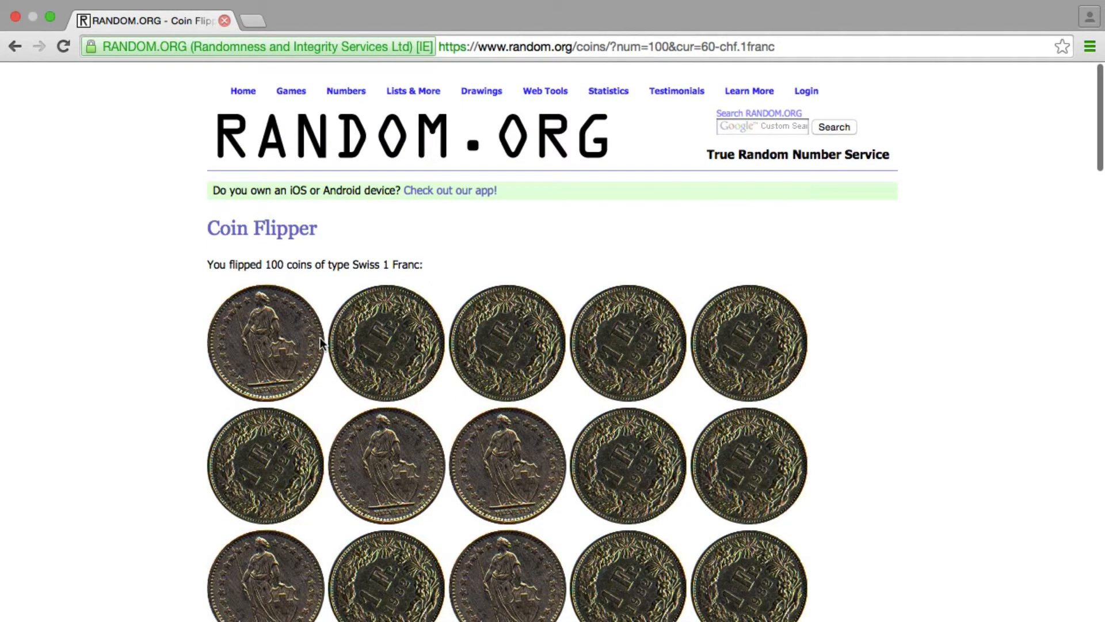
pyautogui.moveTo(465, 282)
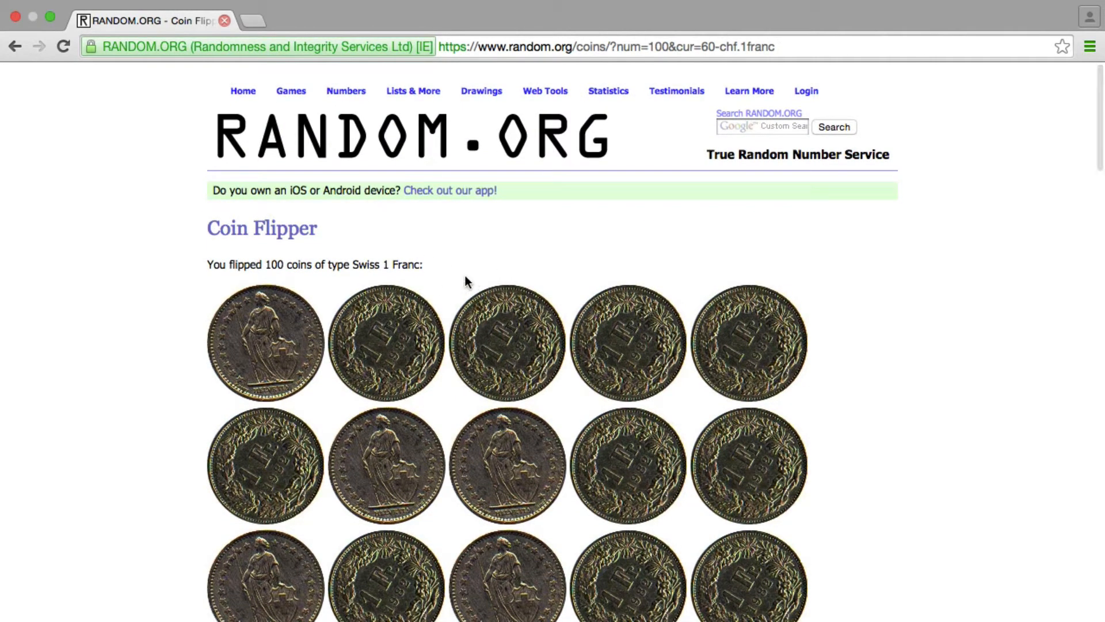
pyautogui.moveTo(525, 333)
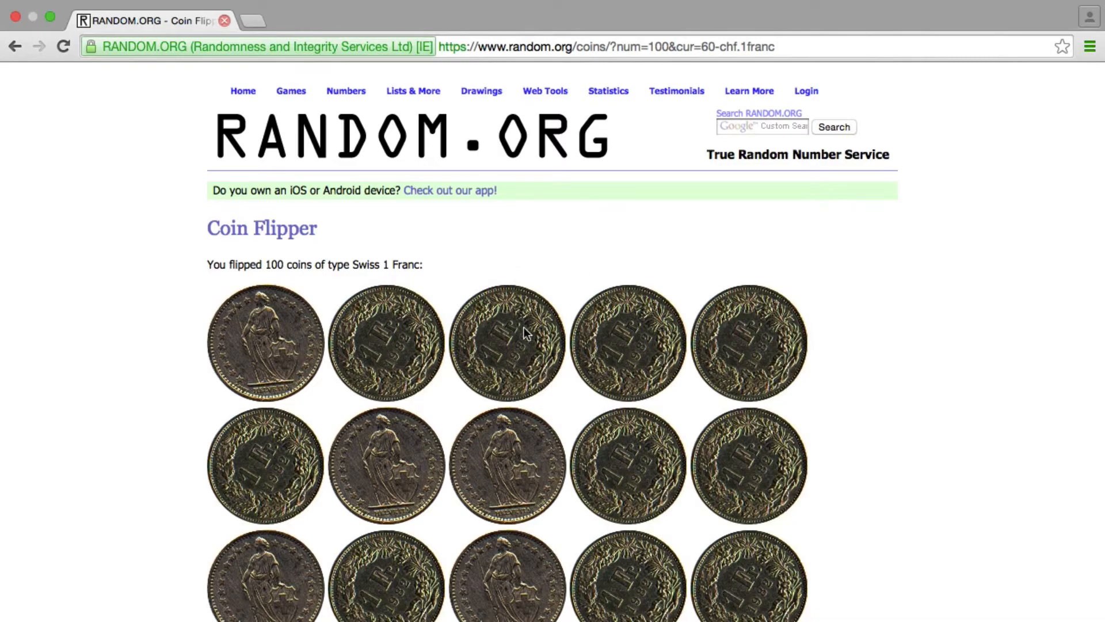
pyautogui.scroll(-3)
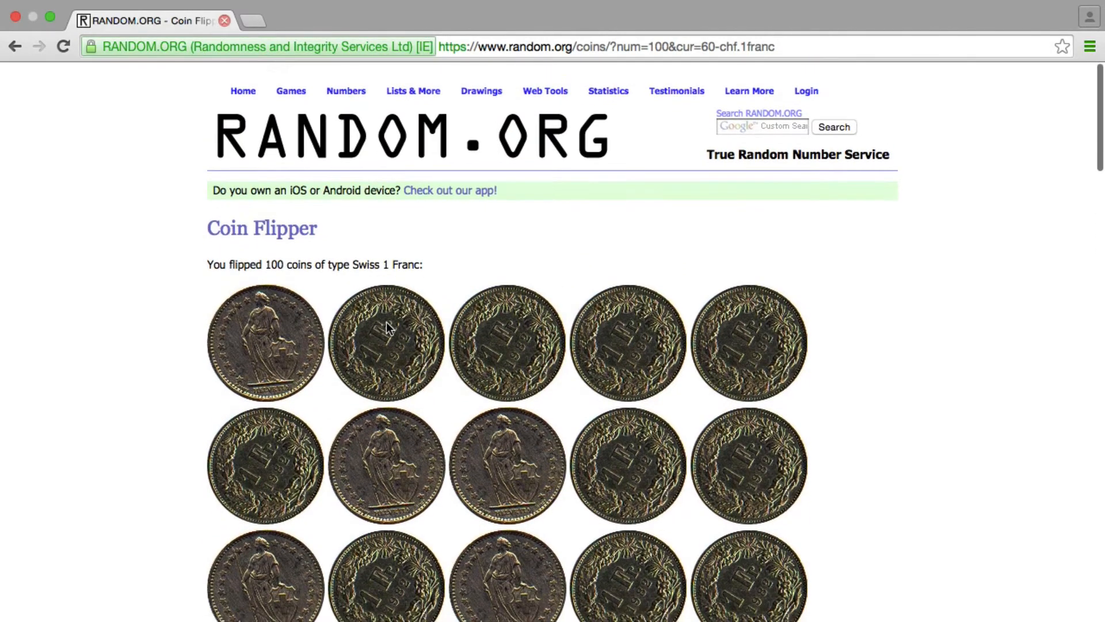
pyautogui.moveTo(400, 255)
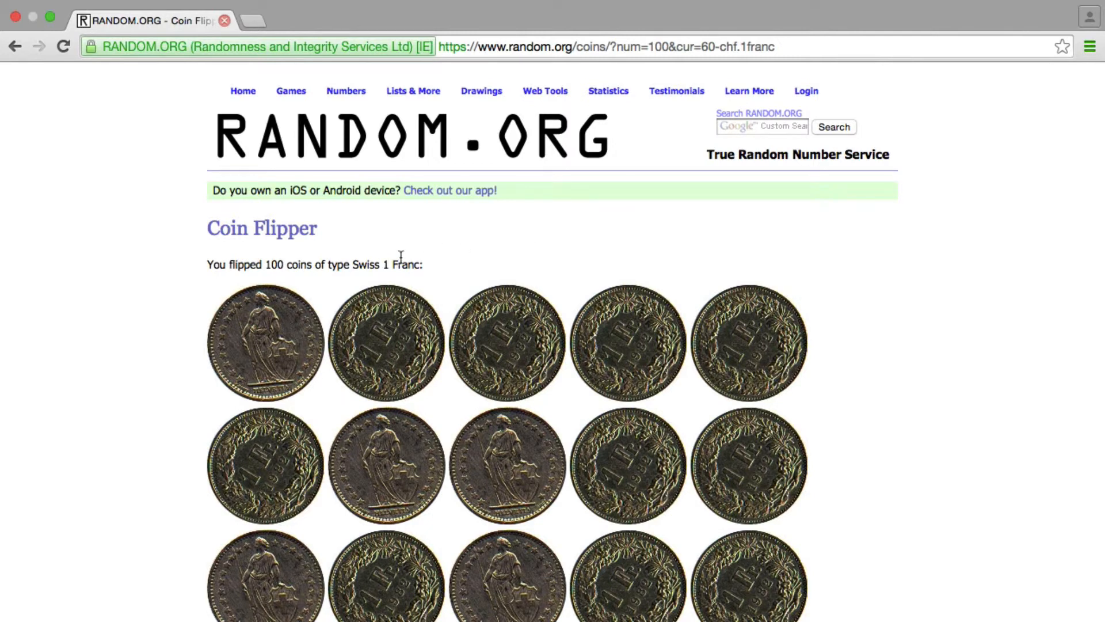
pyautogui.moveTo(232, 90)
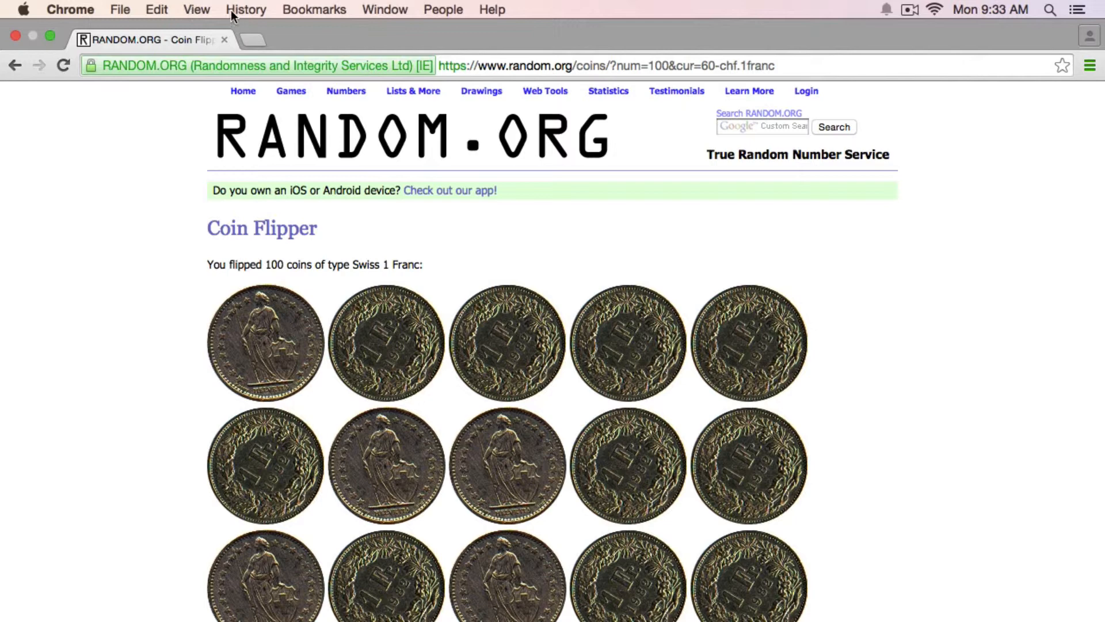
# Show the HTML source of the 100-coin results page in a new Chrome tab
pyautogui.click(196, 9)
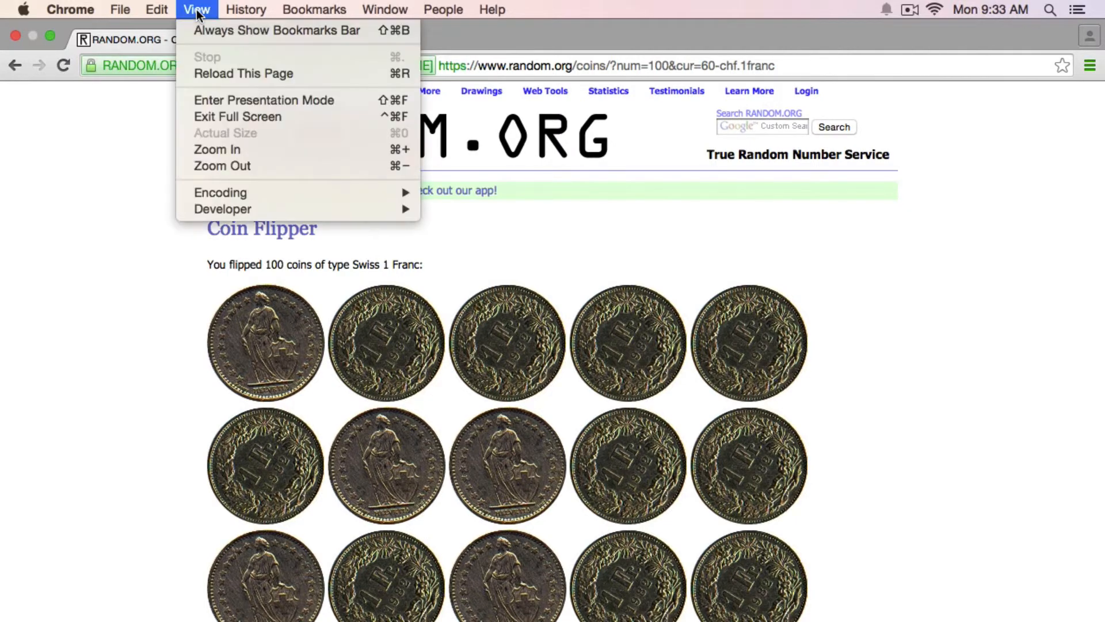
pyautogui.moveTo(223, 208)
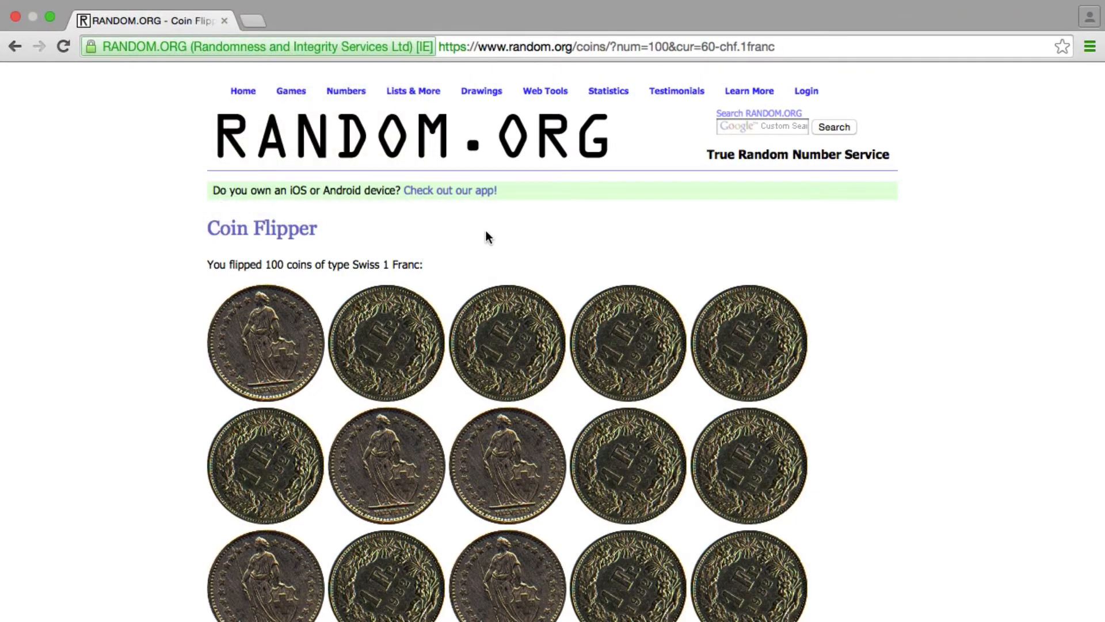
pyautogui.rightClick(485, 238)
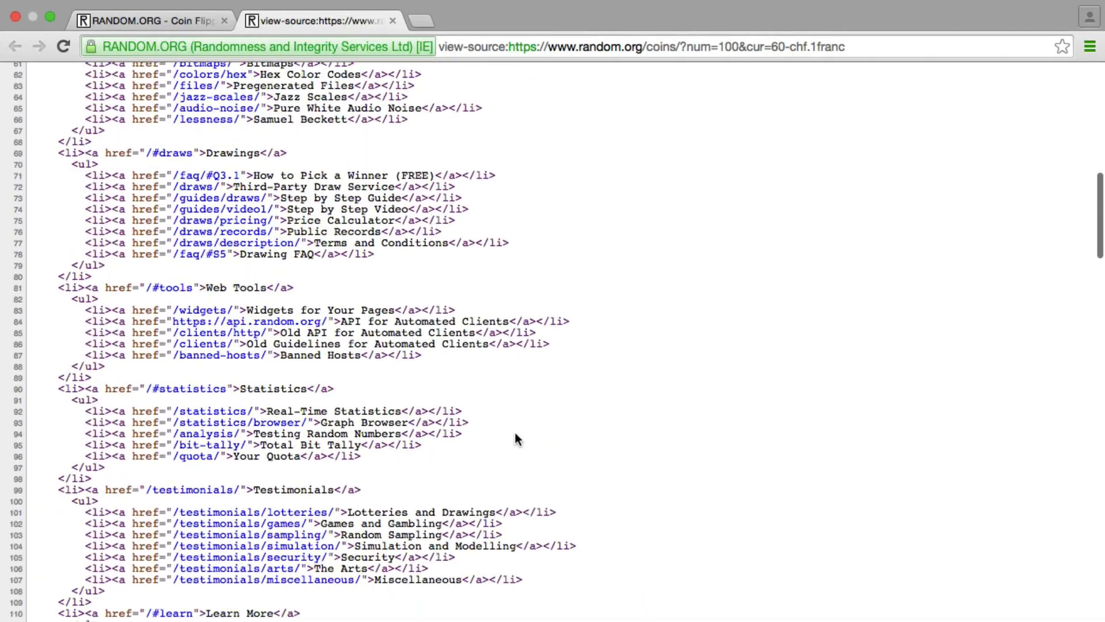
# Scroll to the coin image lines and search the source for 'obverse.'
pyautogui.scroll(-3)
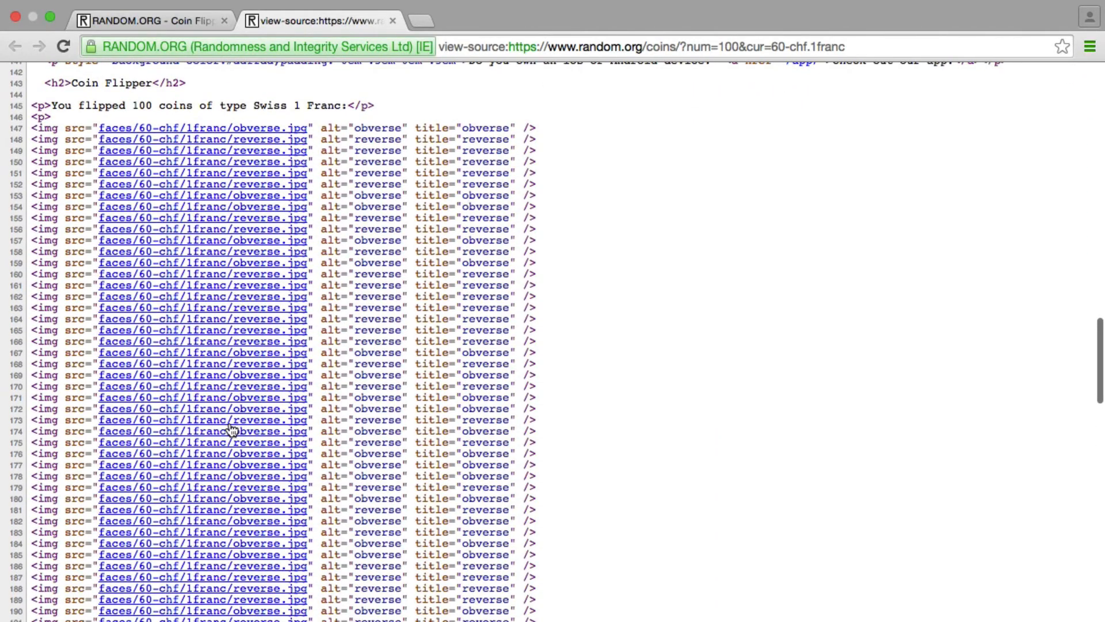
pyautogui.scroll(-3)
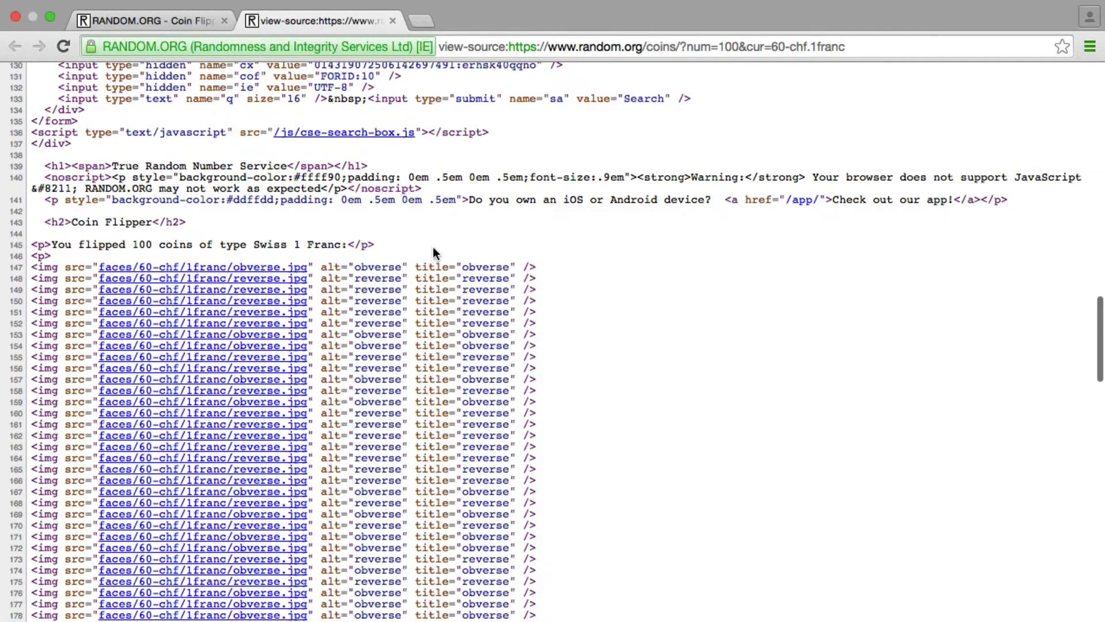
pyautogui.moveTo(411, 236)
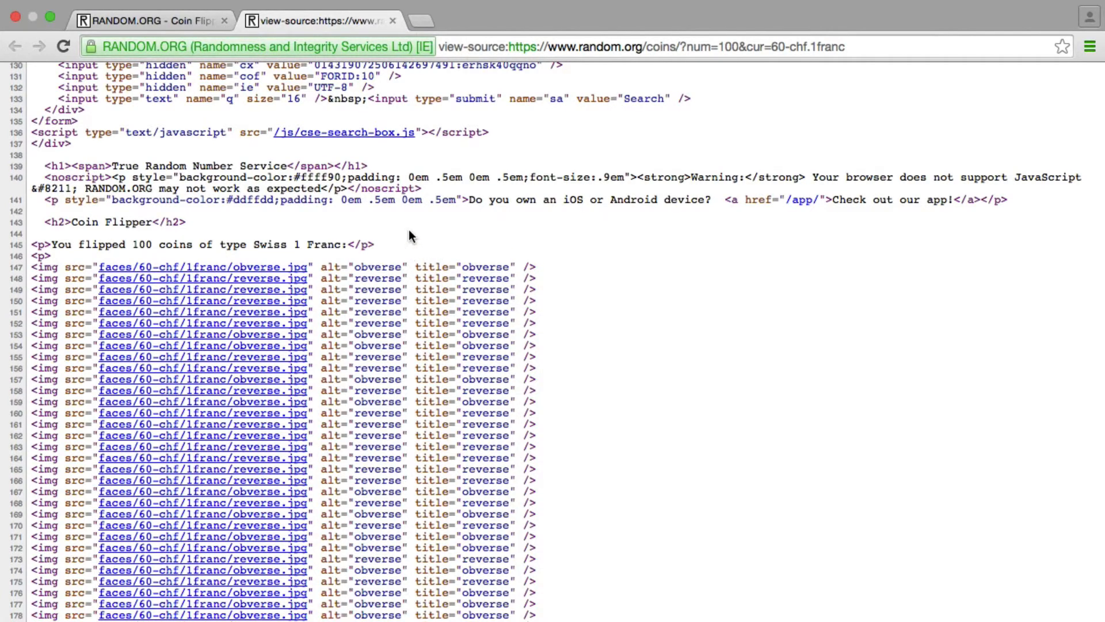
pyautogui.write('obverse.j')
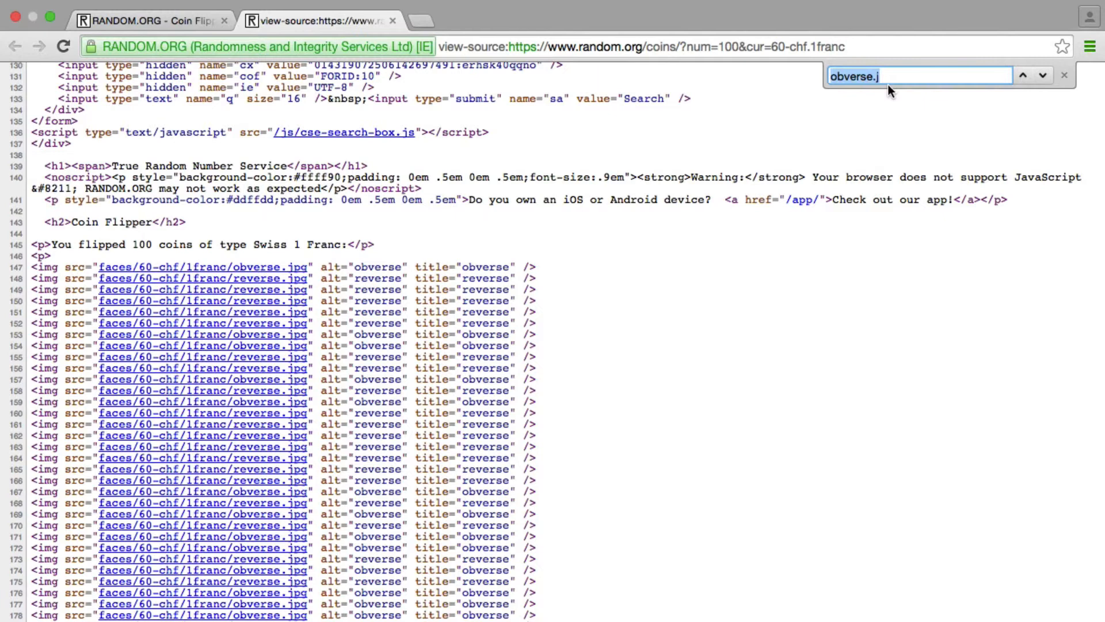
pyautogui.moveTo(634, 143)
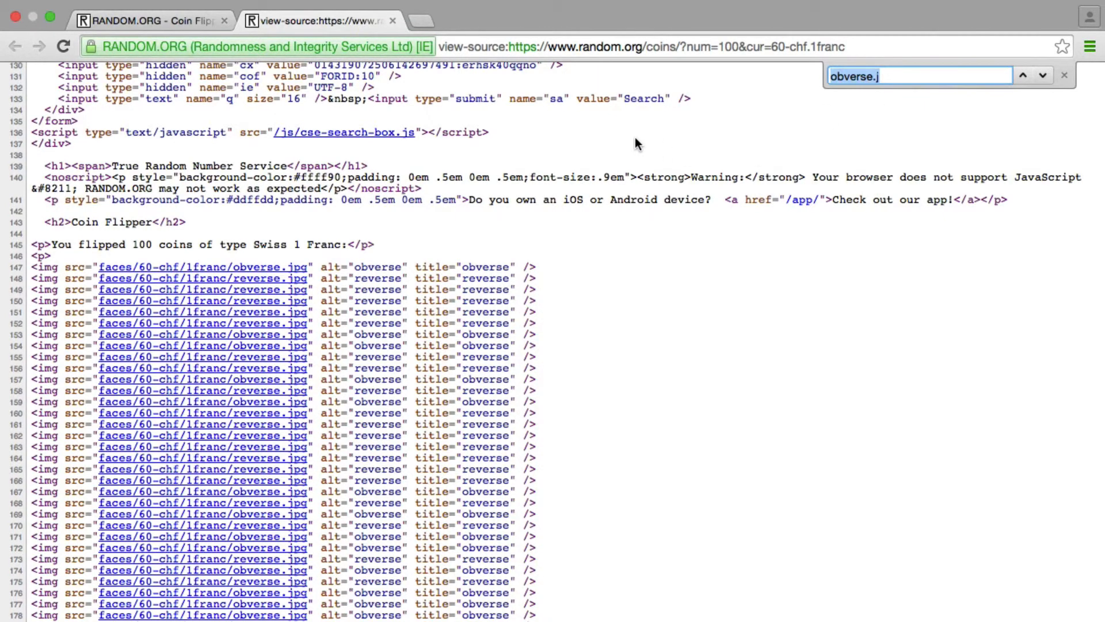
pyautogui.write('o')
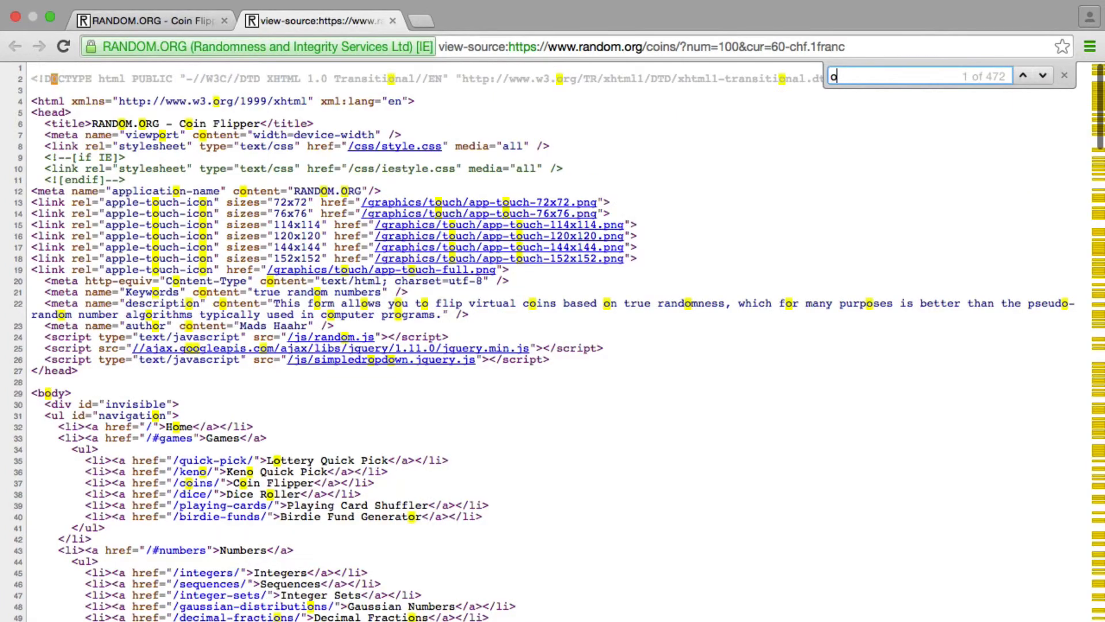
# Refine the find search to 'obverse.jpg', revealing 49 matches
pyautogui.write('bverse.jpg')
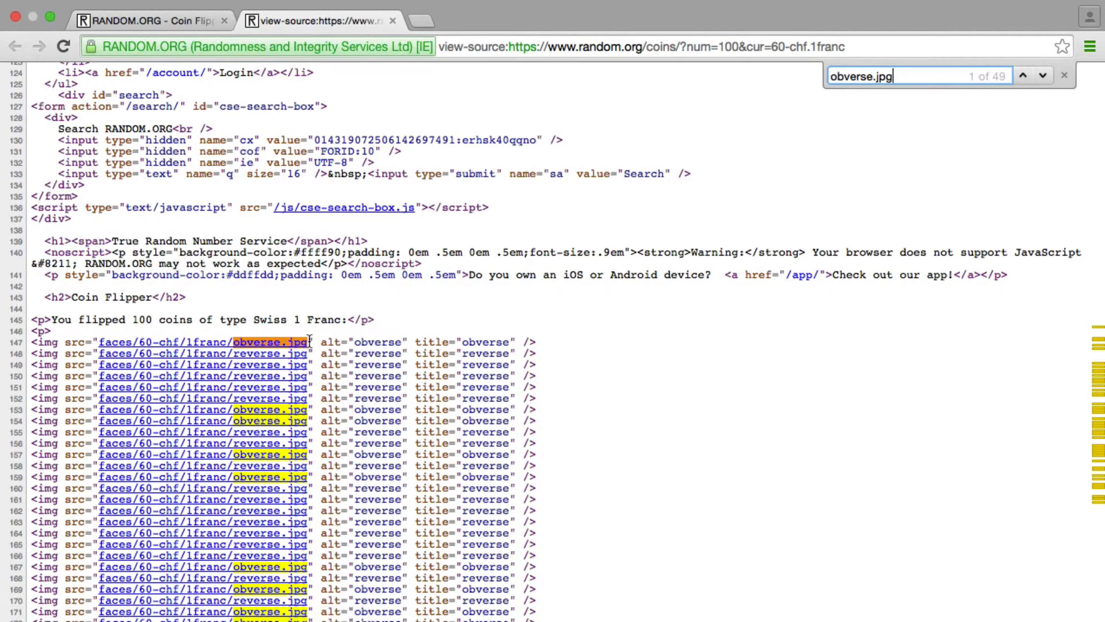
pyautogui.moveTo(649, 215)
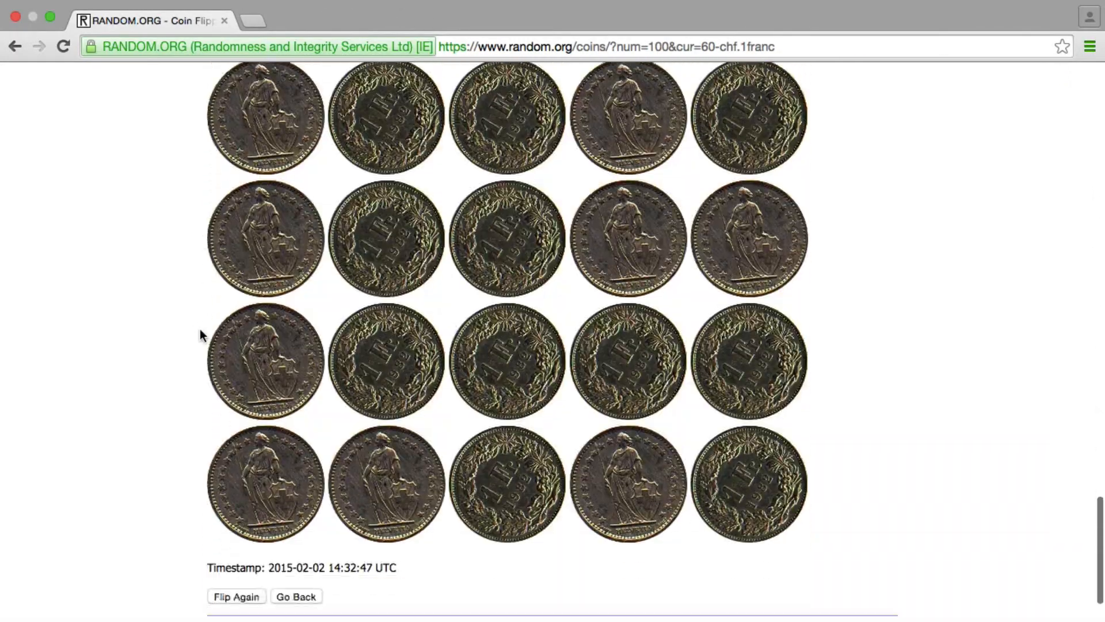
# Open the page source of the 100-coin results and find 49 obverse.jpg matches
pyautogui.scroll(-3)
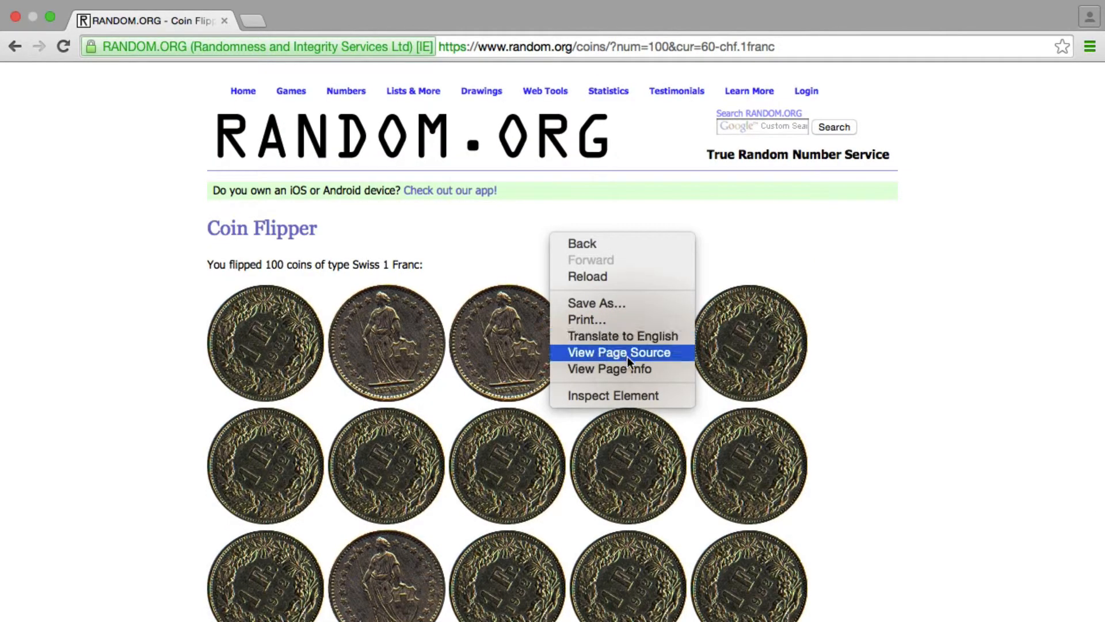
pyautogui.click(618, 352)
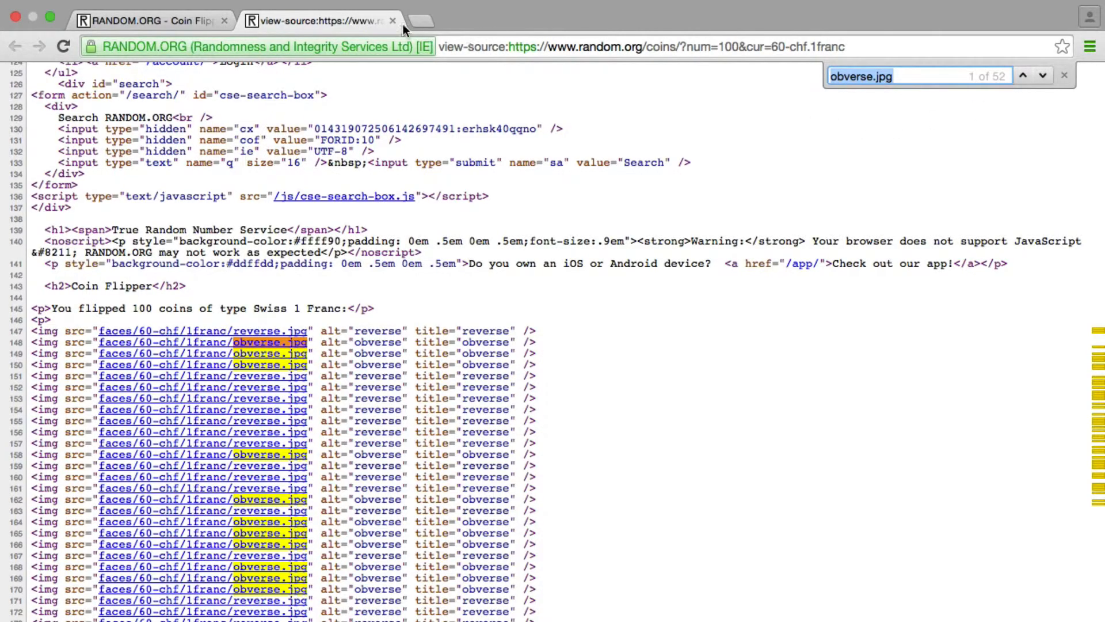
pyautogui.click(393, 21)
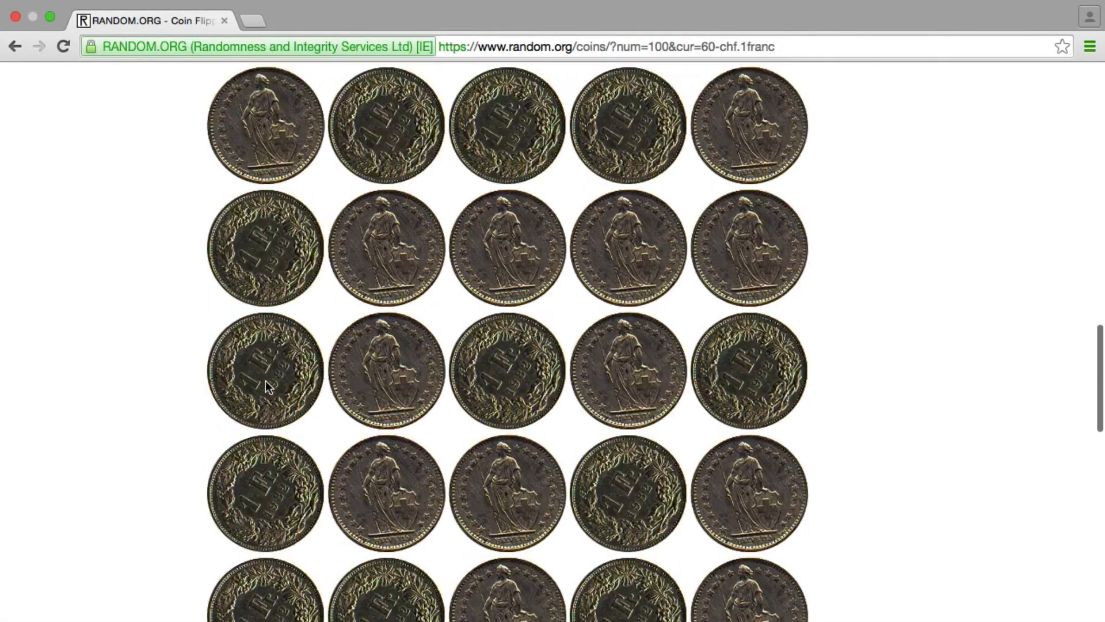
pyautogui.scroll(-3)
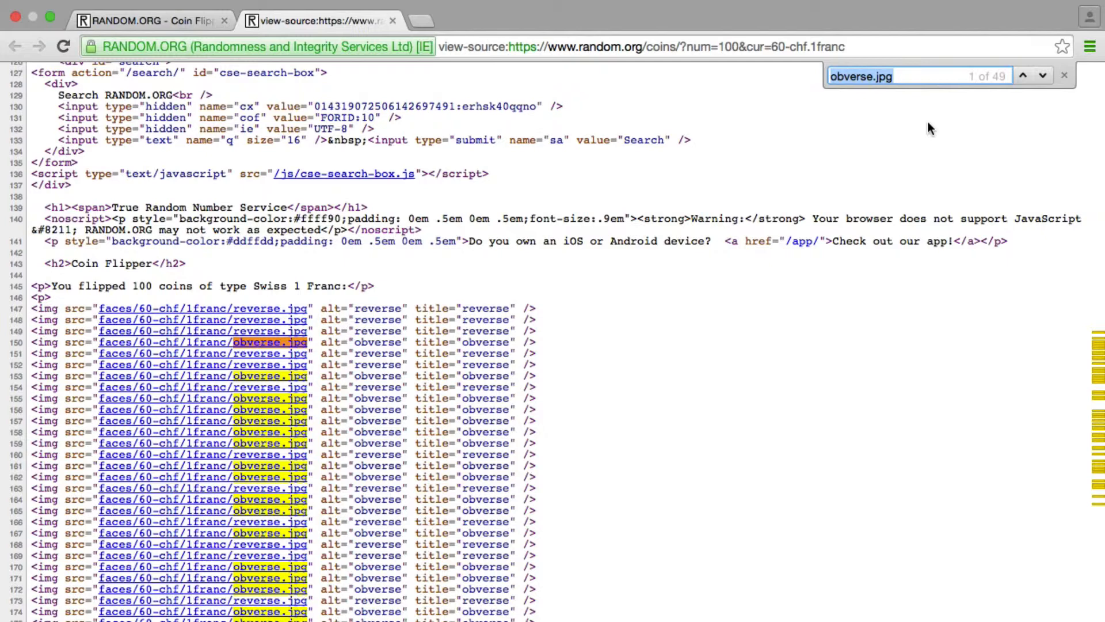
pyautogui.moveTo(927, 126)
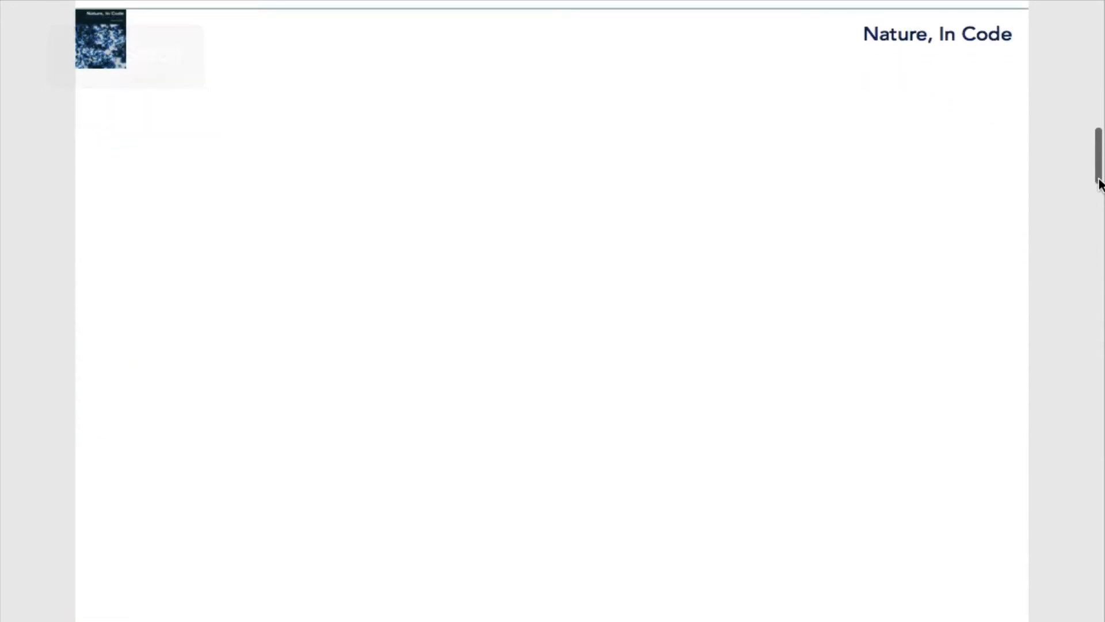
# Draw a long horizontal axis line across the blank whiteboard
pyautogui.moveTo(319, 283); pyautogui.dragTo(760, 264)
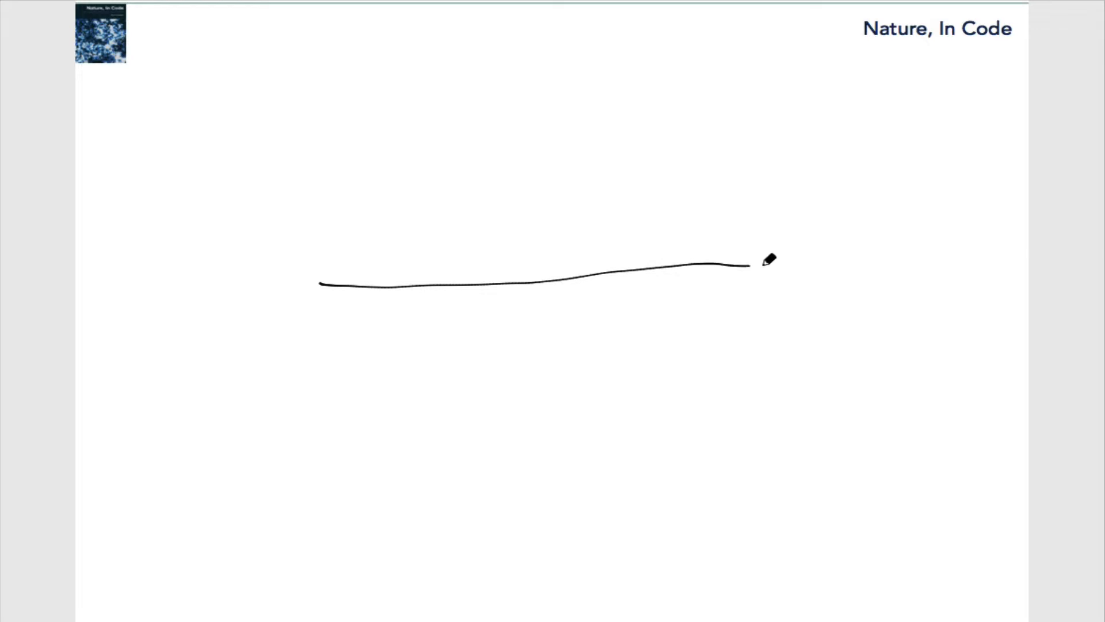
pyautogui.moveTo(423, 379)
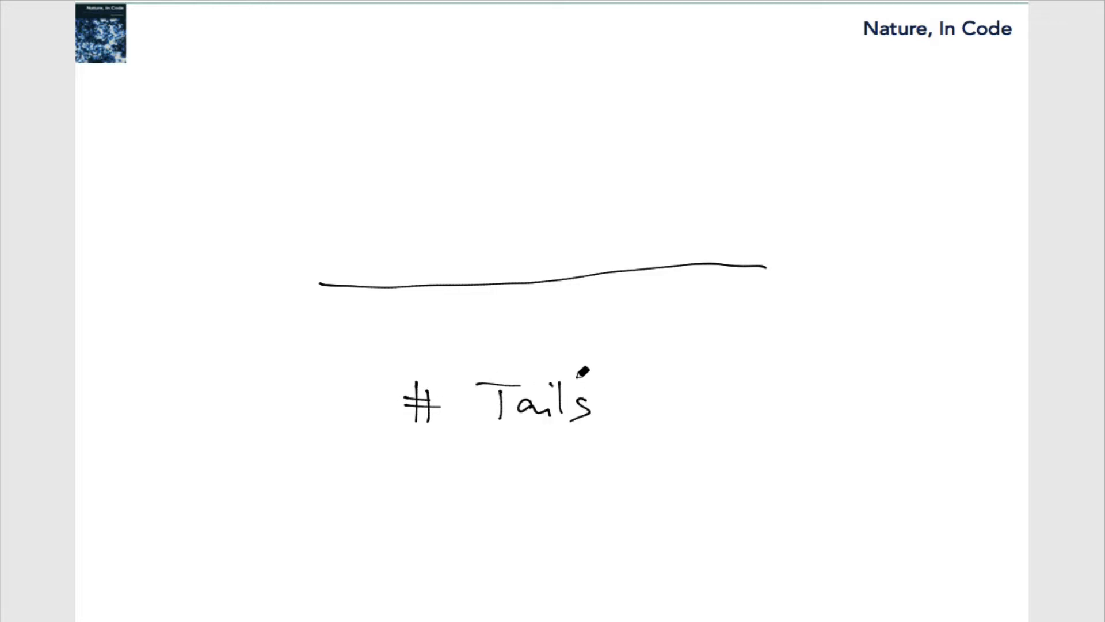
pyautogui.moveTo(338, 303)
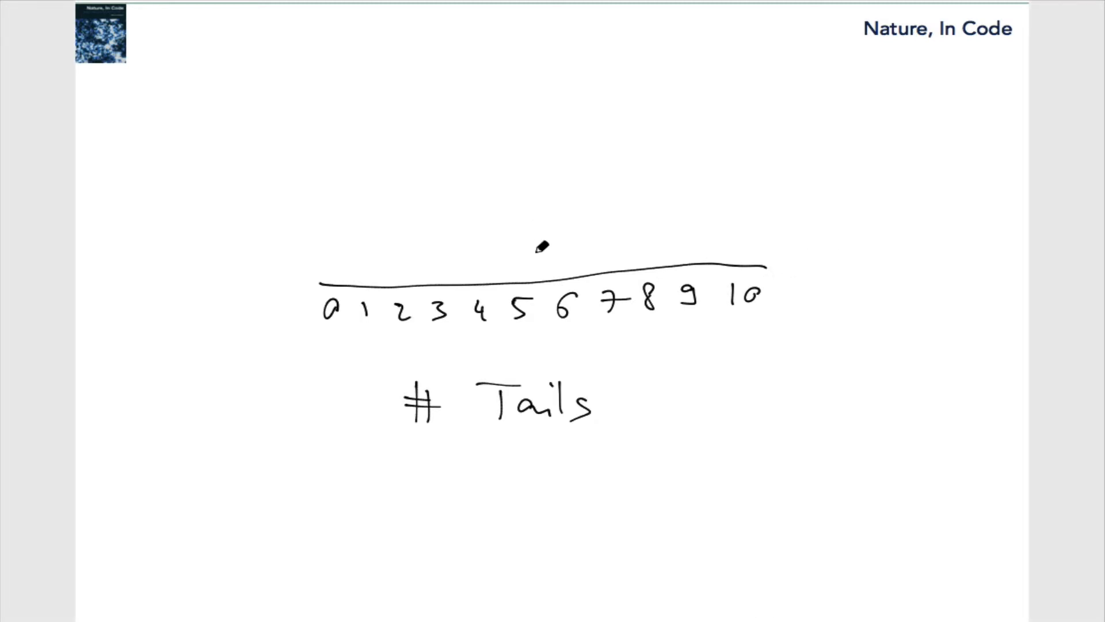
# Draw the tall bar above 5, a shorter neighbouring bar, and a small bar above 8
pyautogui.click(521, 271)
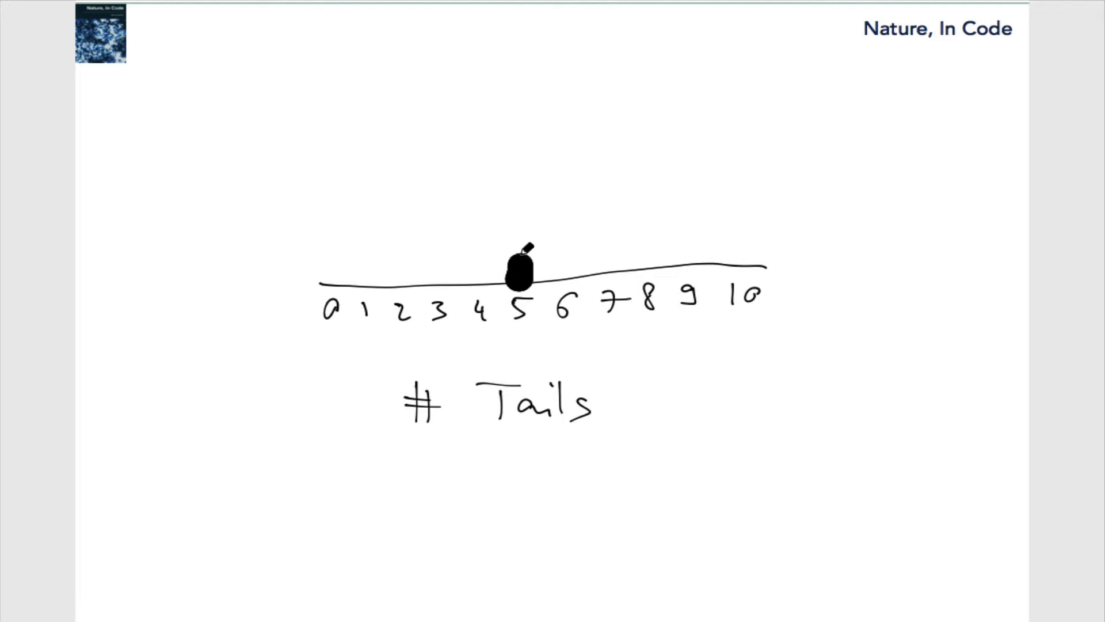
pyautogui.moveTo(520, 282); pyautogui.dragTo(525, 131)
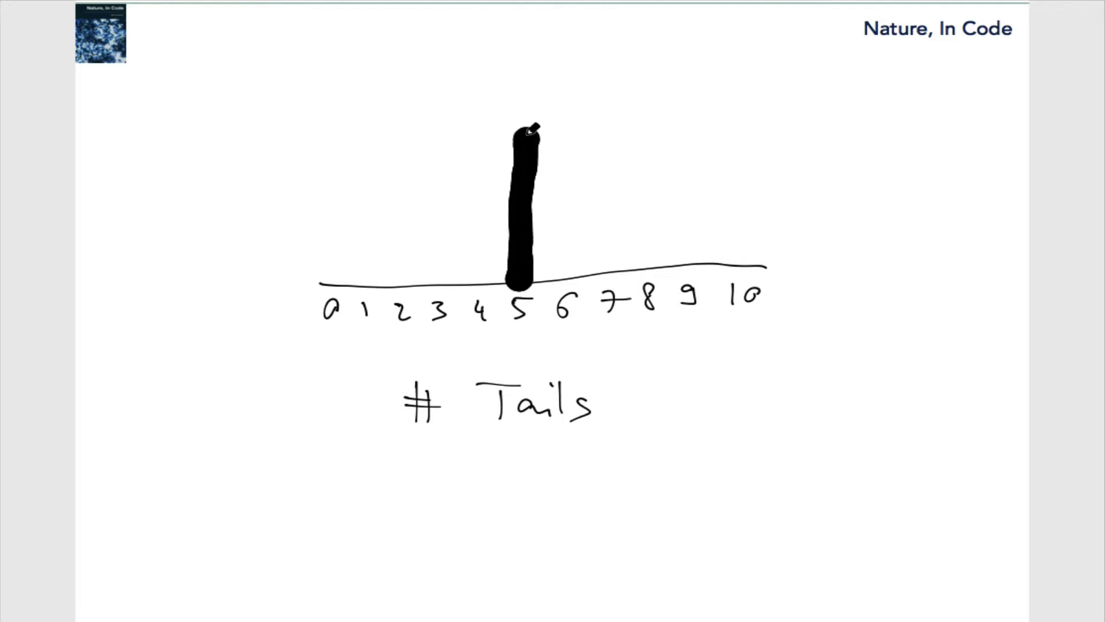
pyautogui.moveTo(483, 282); pyautogui.dragTo(484, 176)
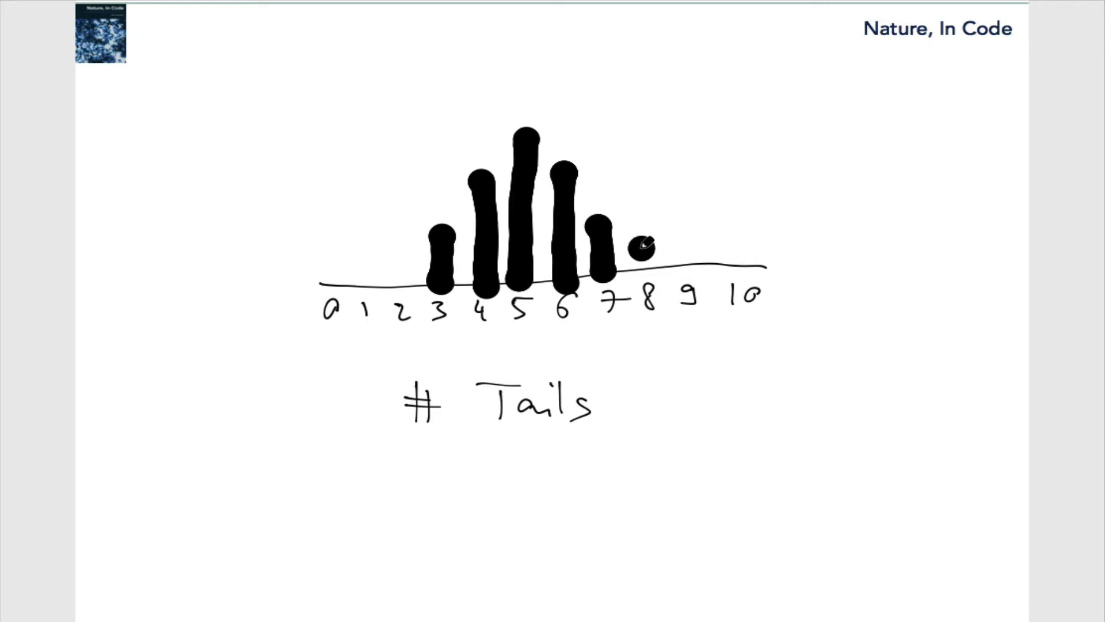
pyautogui.moveTo(380, 282); pyautogui.dragTo(395, 261)
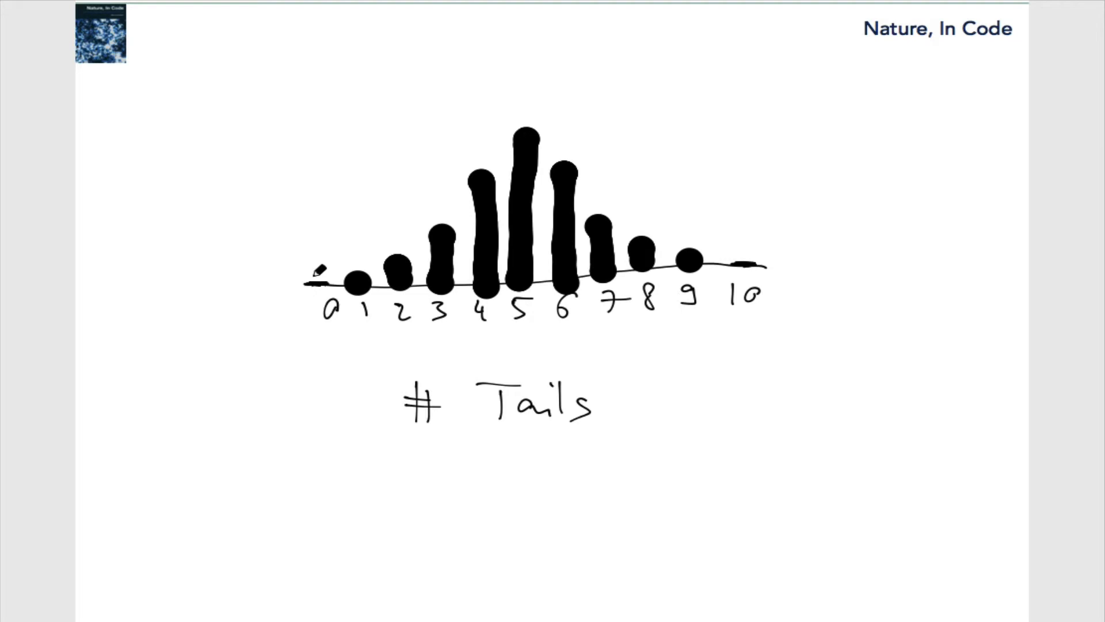
pyautogui.moveTo(855, 298)
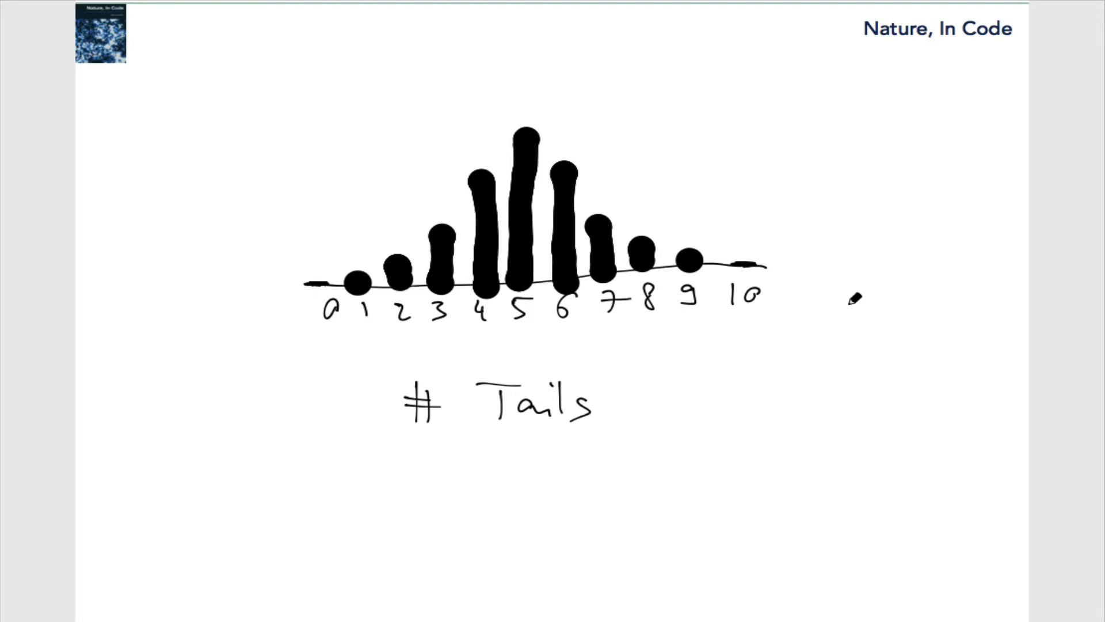
pyautogui.moveTo(627, 185)
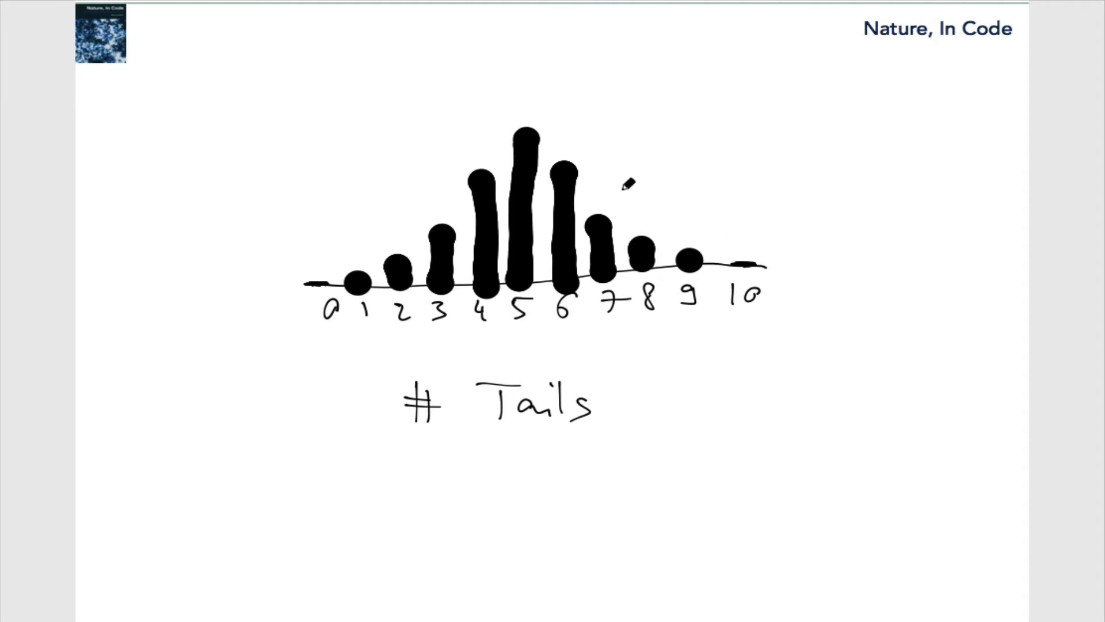
pyautogui.moveTo(875, 117)
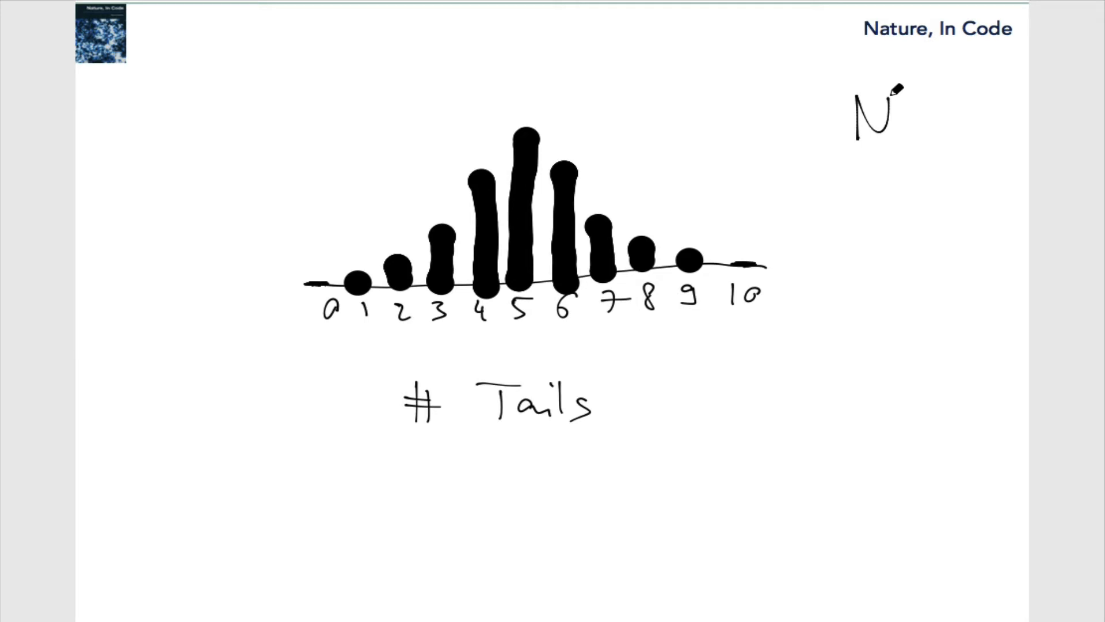
pyautogui.moveTo(838, 197)
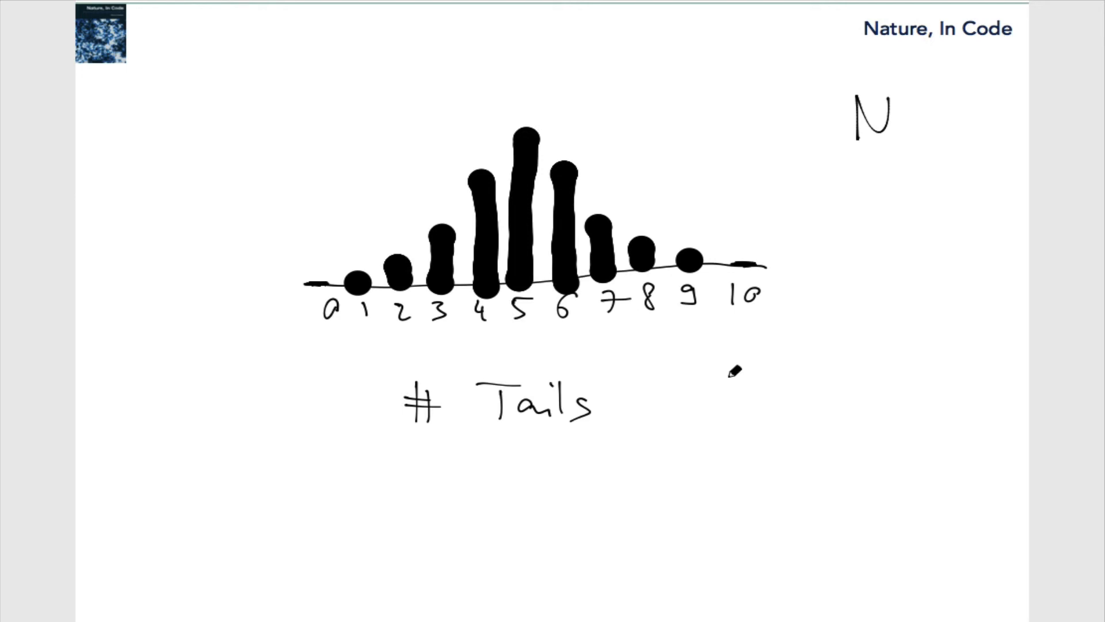
pyautogui.moveTo(850, 353)
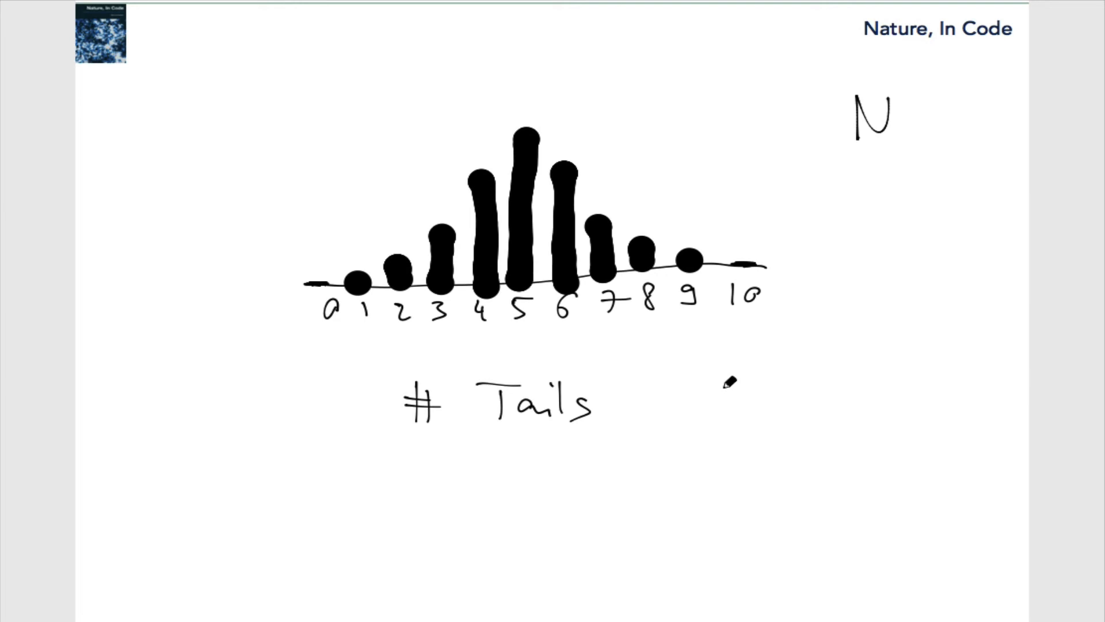
pyautogui.moveTo(749, 392)
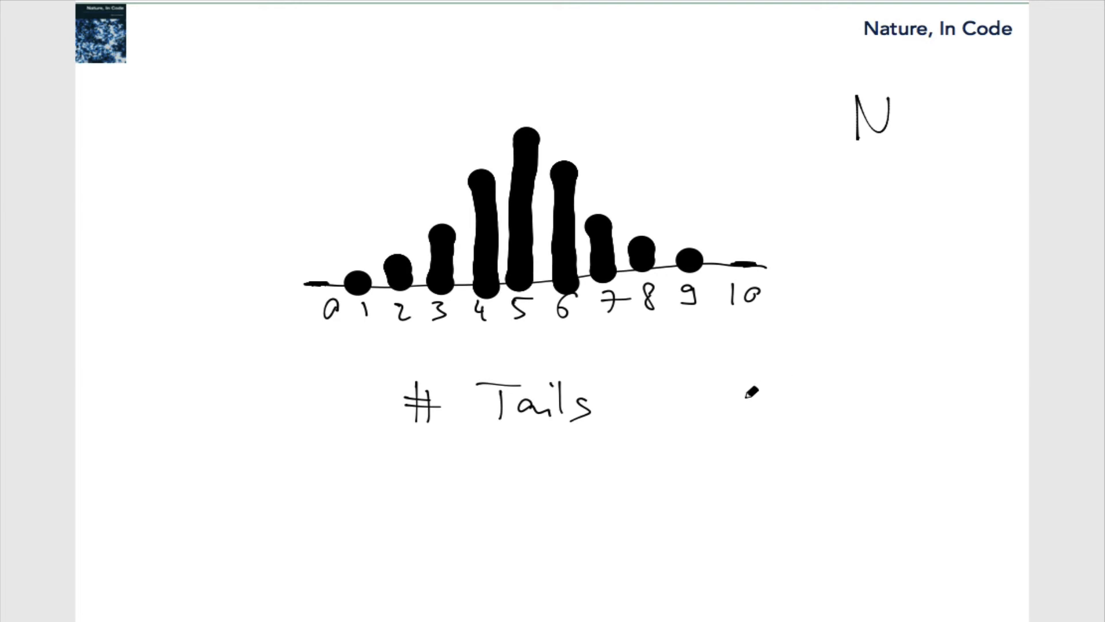
pyautogui.moveTo(697, 458)
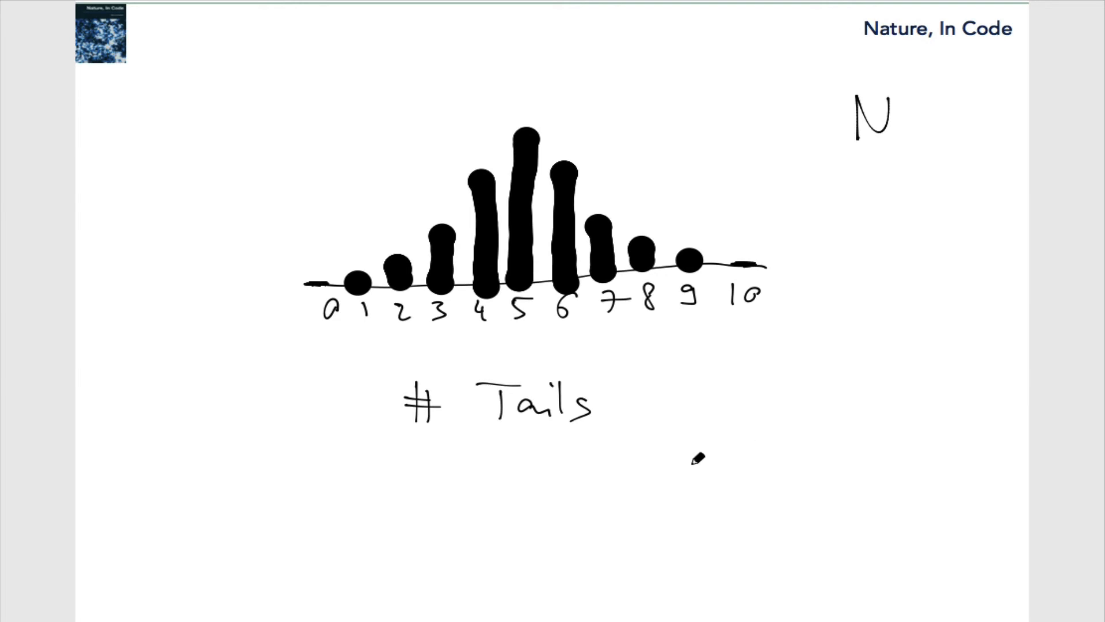
pyautogui.moveTo(673, 492)
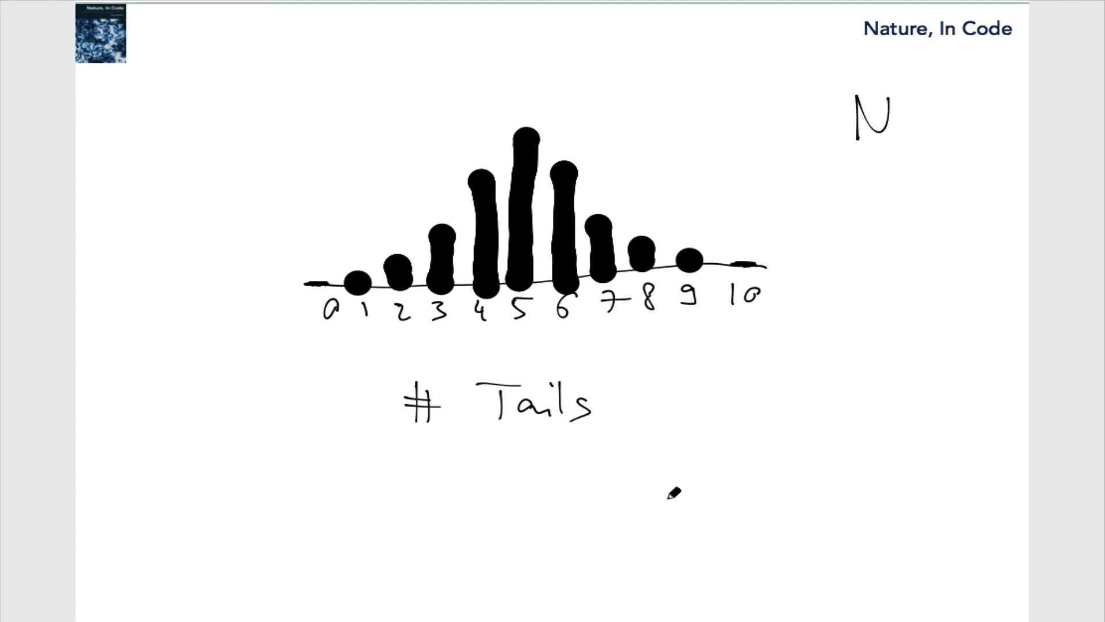
pyautogui.moveTo(759, 468)
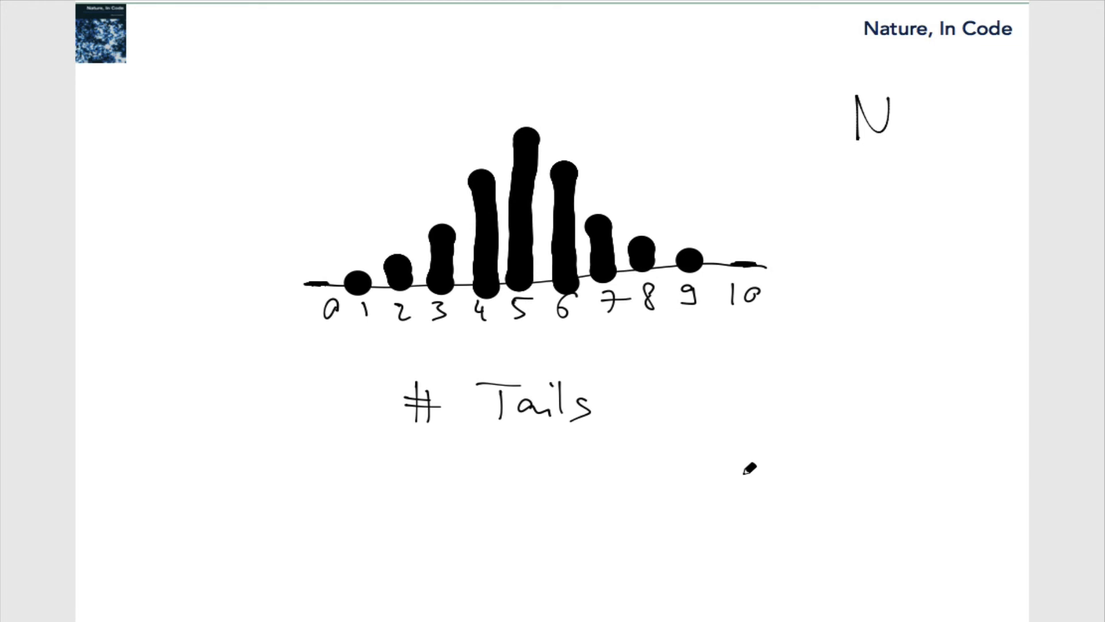
pyautogui.moveTo(775, 470)
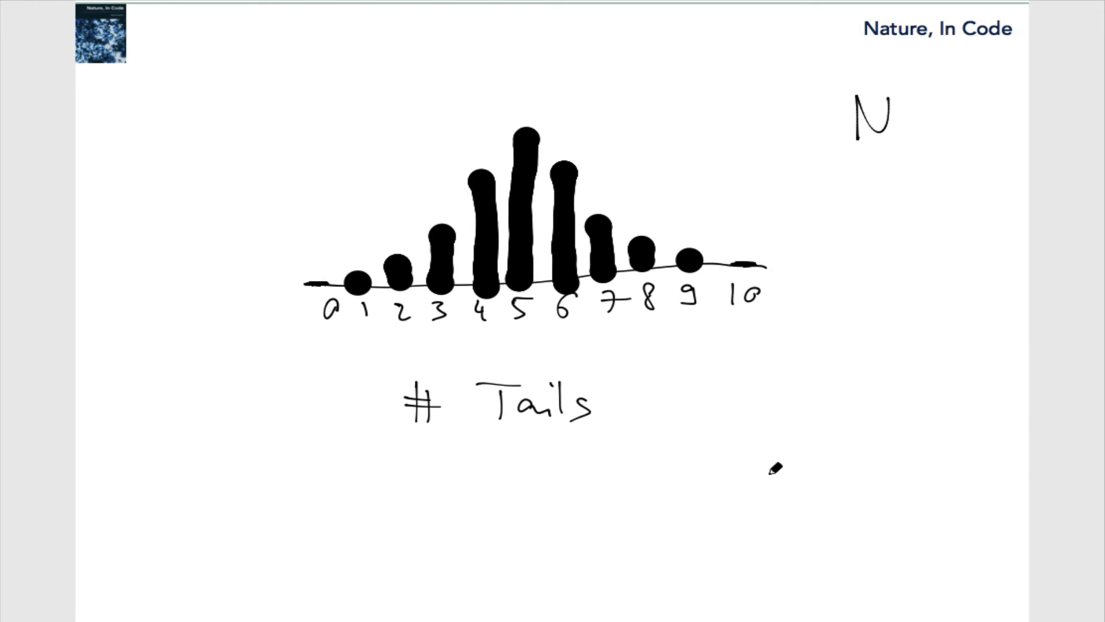